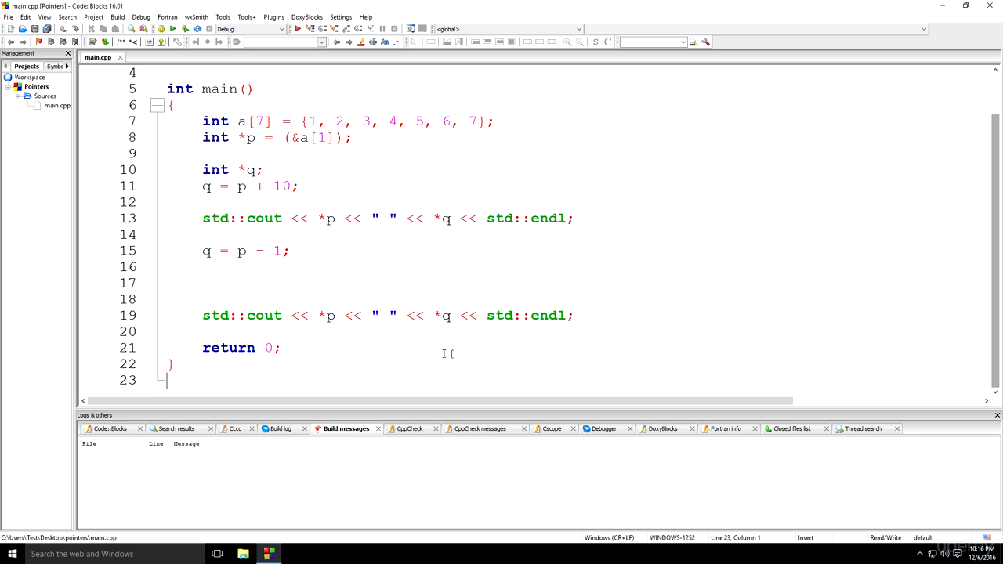
- Type trial operator characters on blank line 17, leaving a single '+' there
click(251, 282)
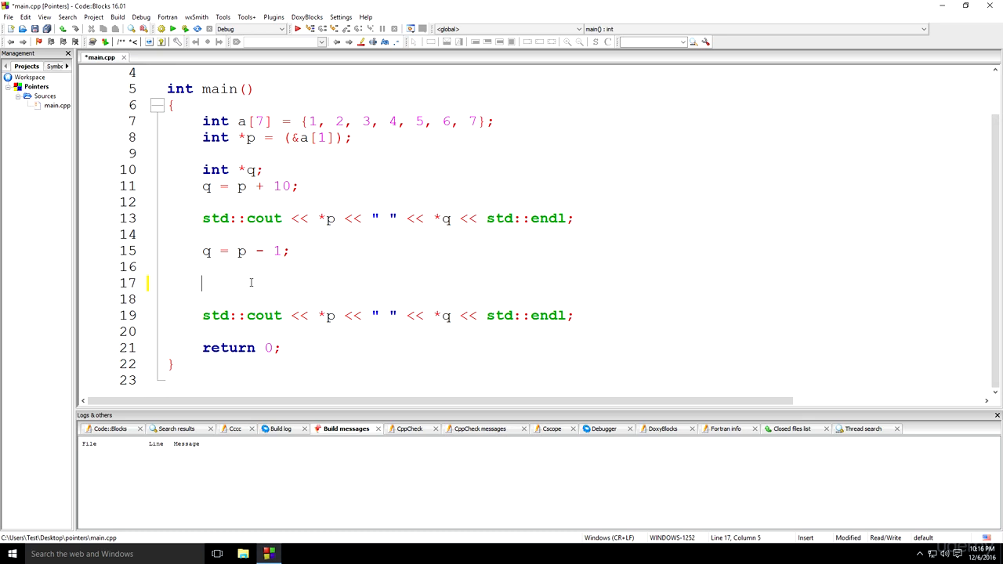
text(+)
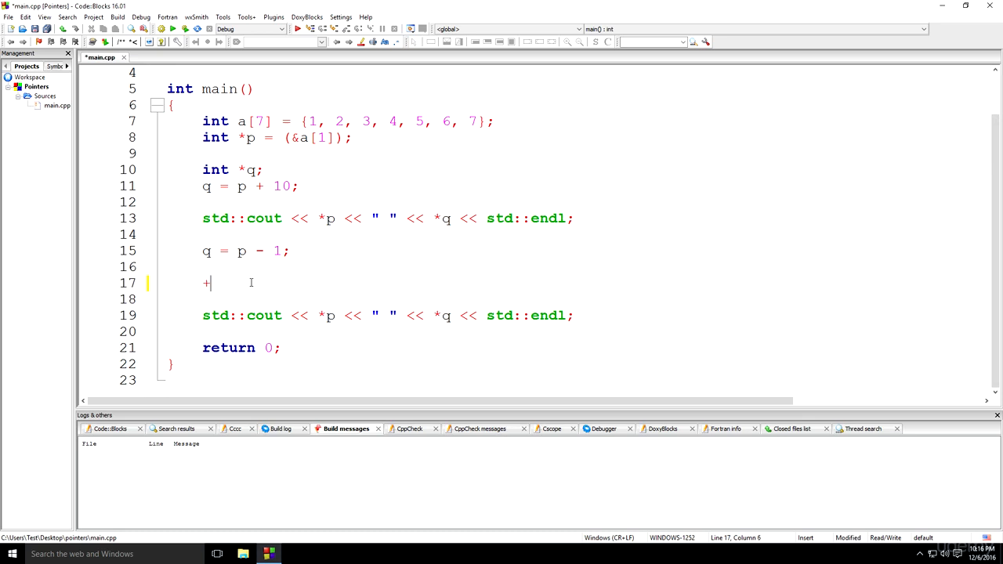
text(= -=)
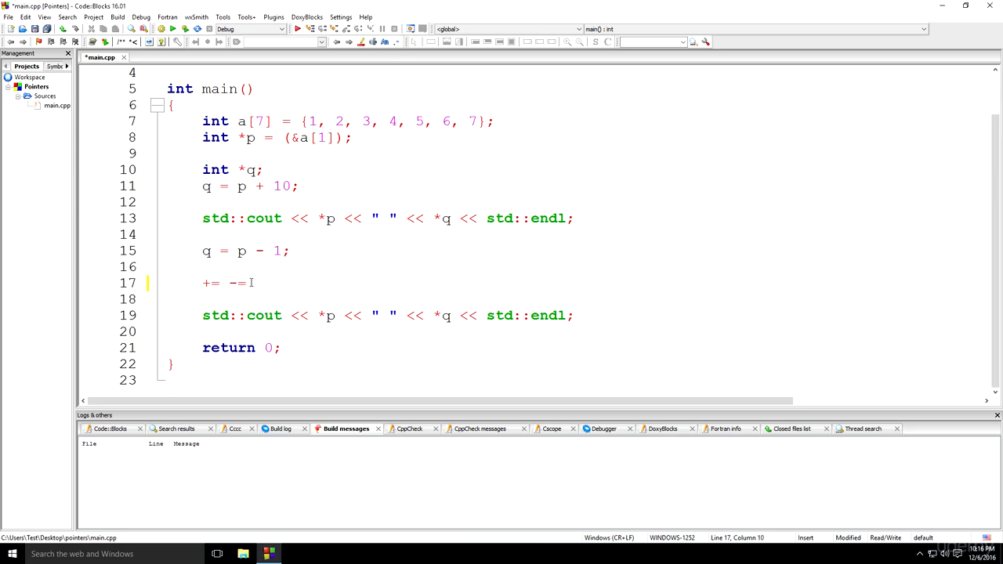
text(+)
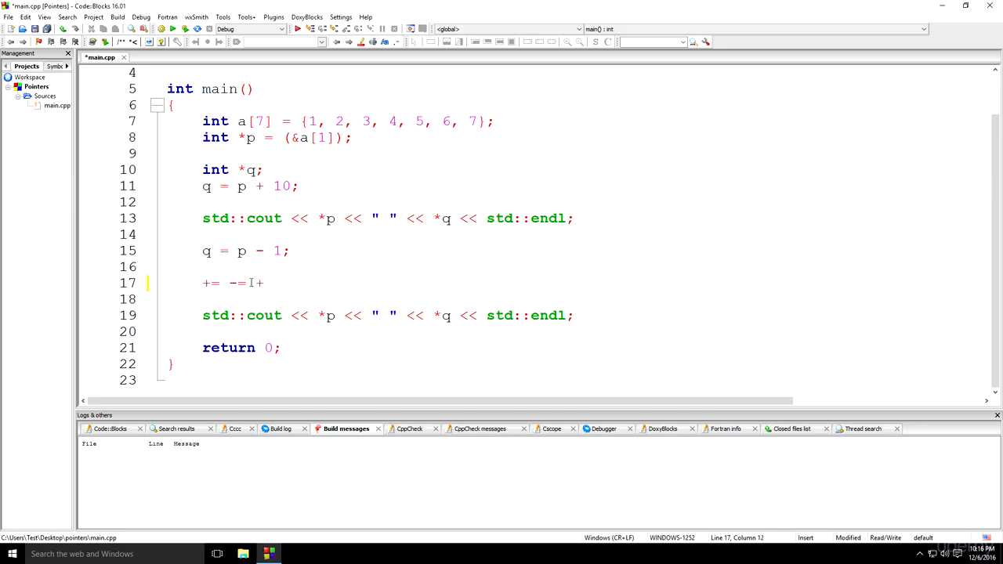
text(+ 0)
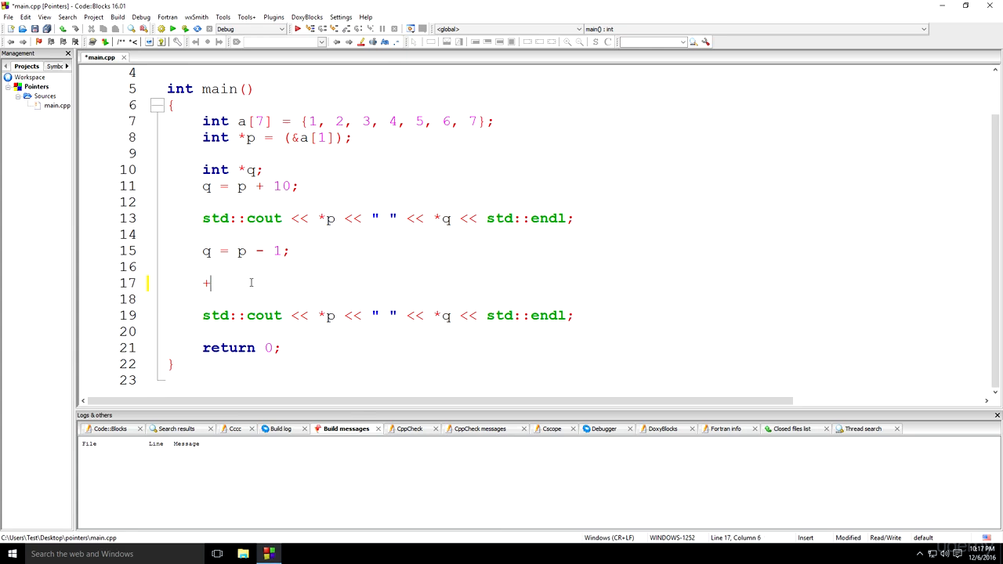
- Type 'p += 2' on line 17
text(p)
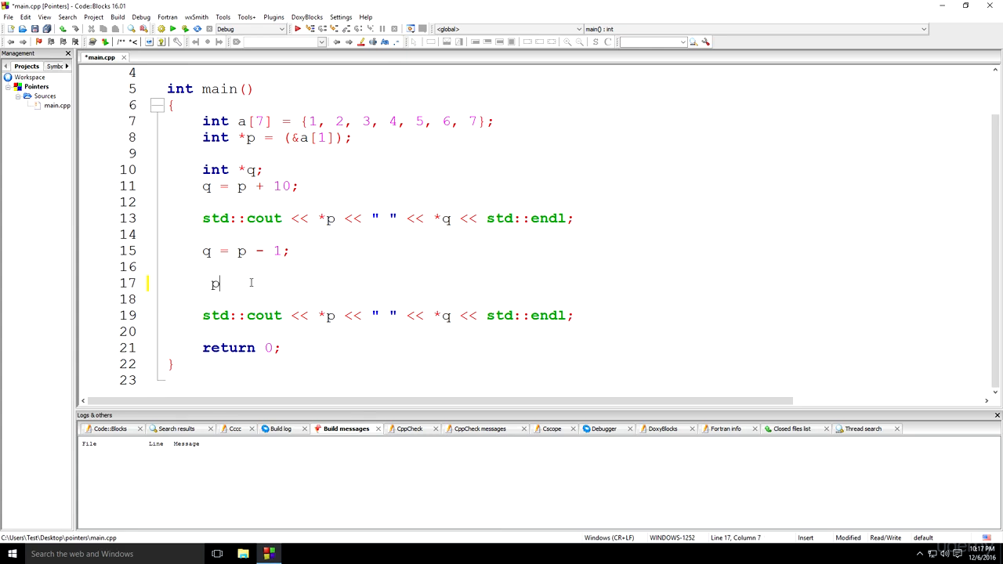
text(+)
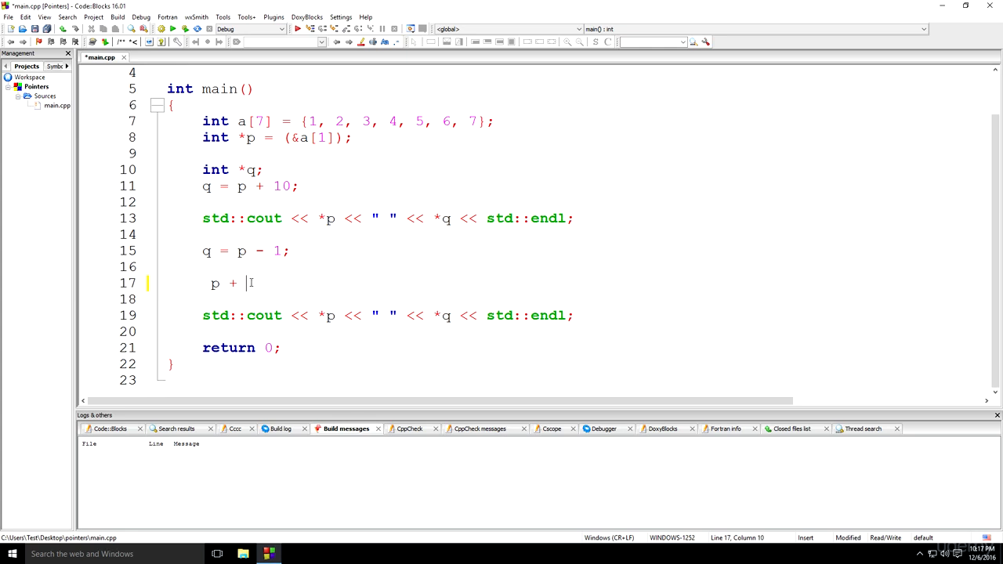
text(=I2)
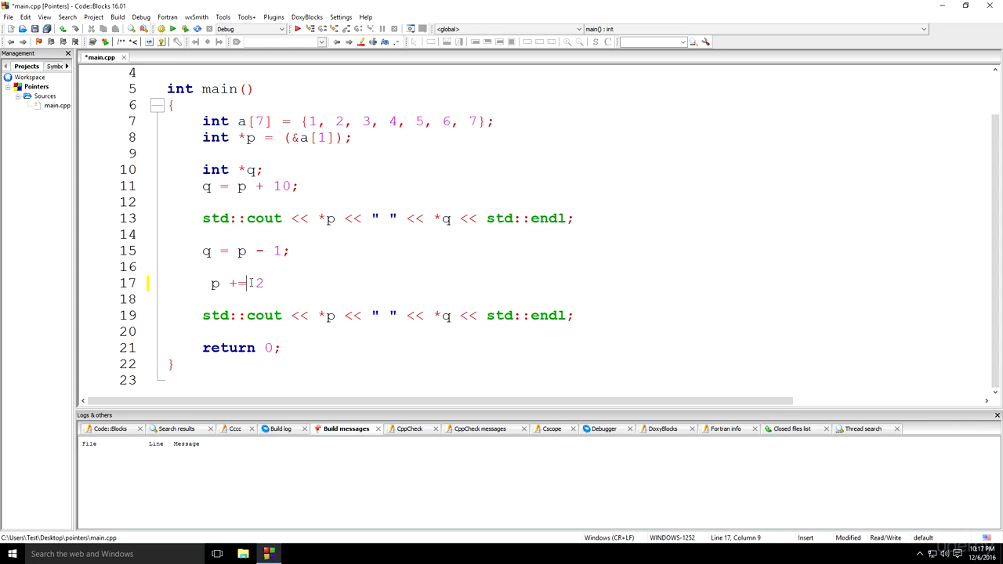
- Add the longhand 'p = p + 2' on a new line 18 and select it
key(Return)
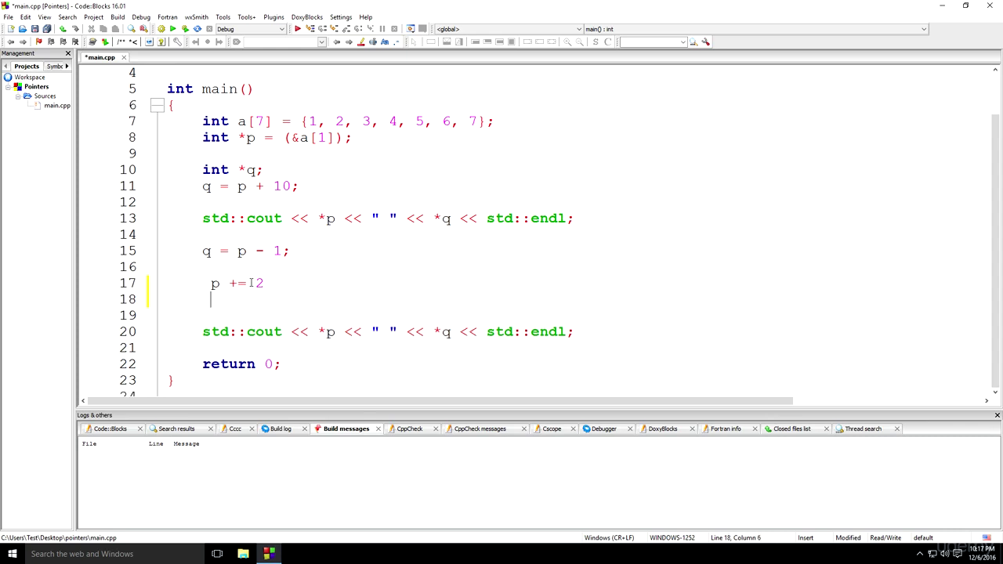
text(p =)
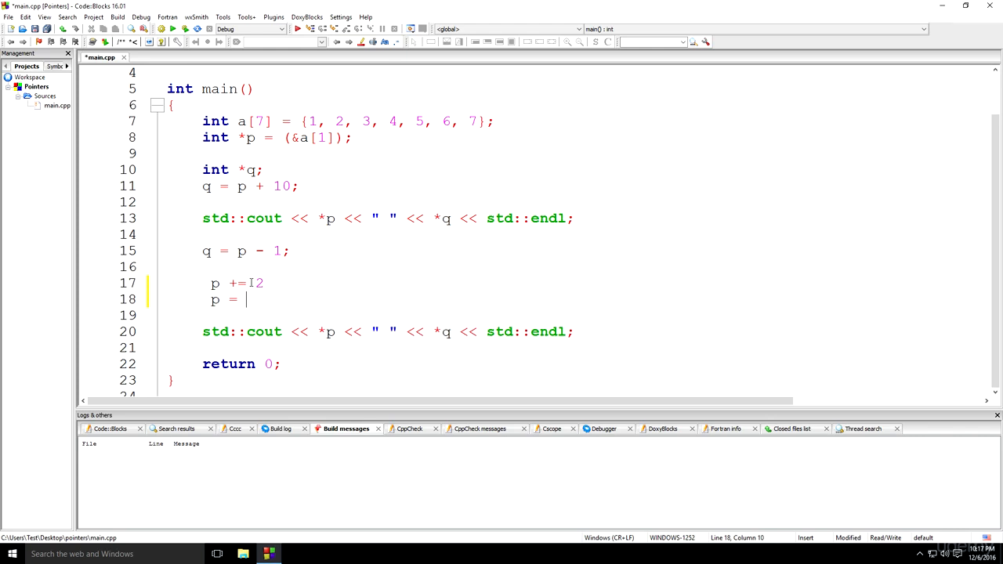
text(p)
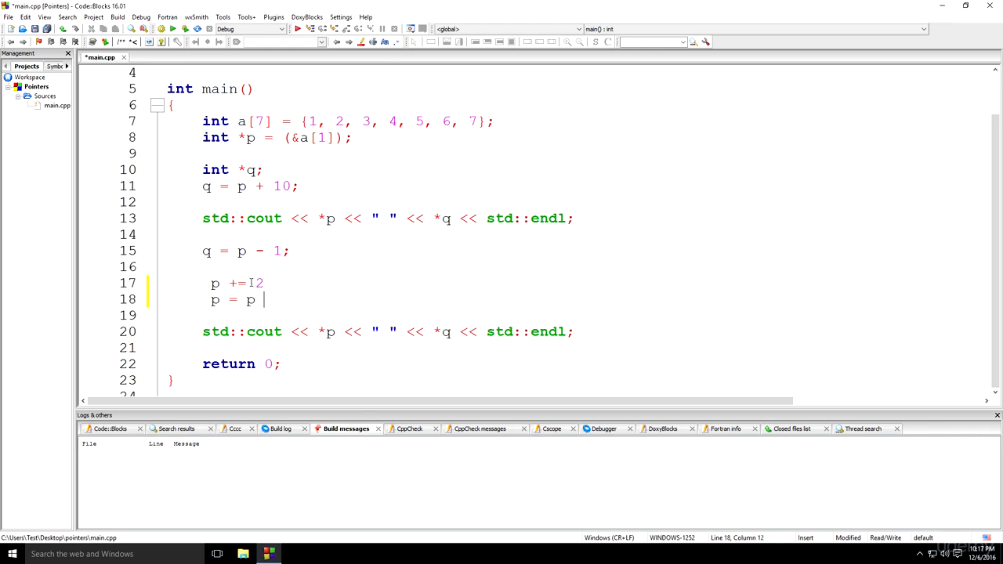
text(+2)
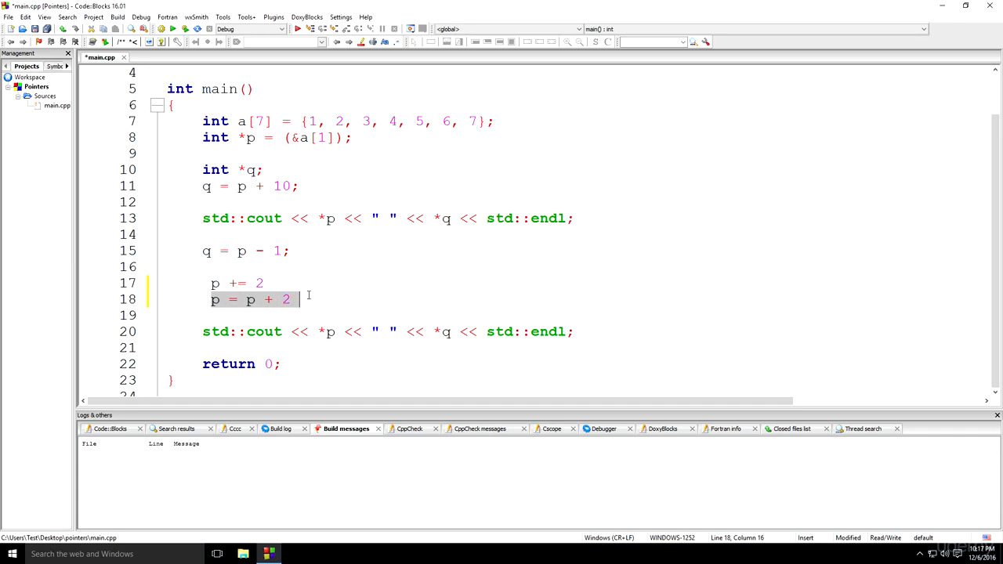
mouse_move(266, 299)
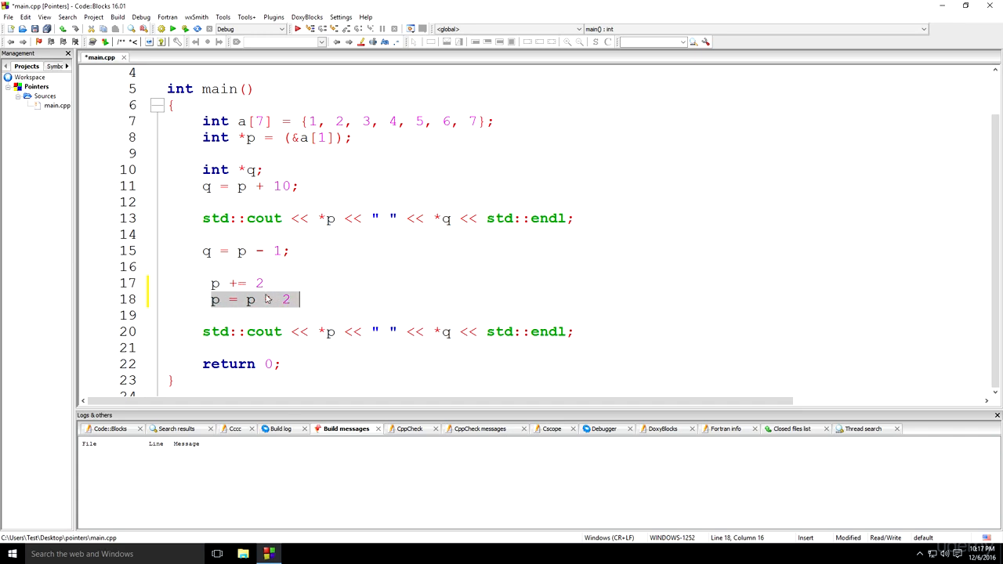
click(235, 282)
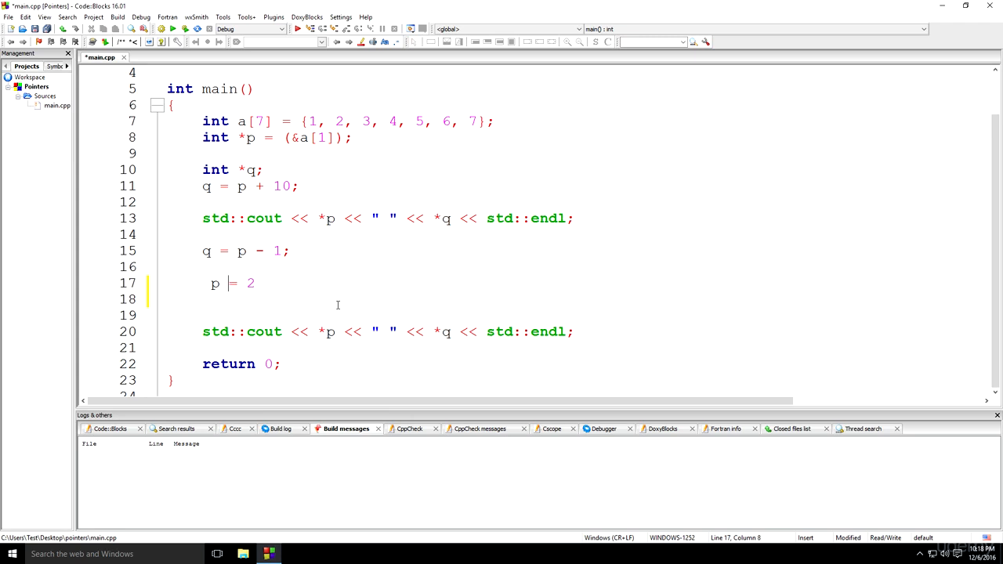
- Change the operator on line 17 so the statement reads 'p -= 2'
text(-)
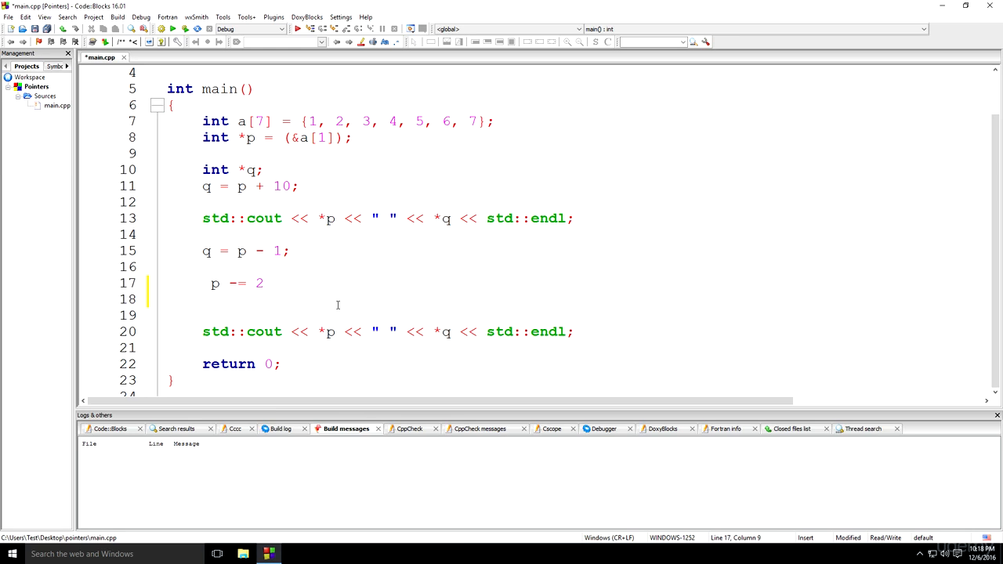
mouse_move(329, 201)
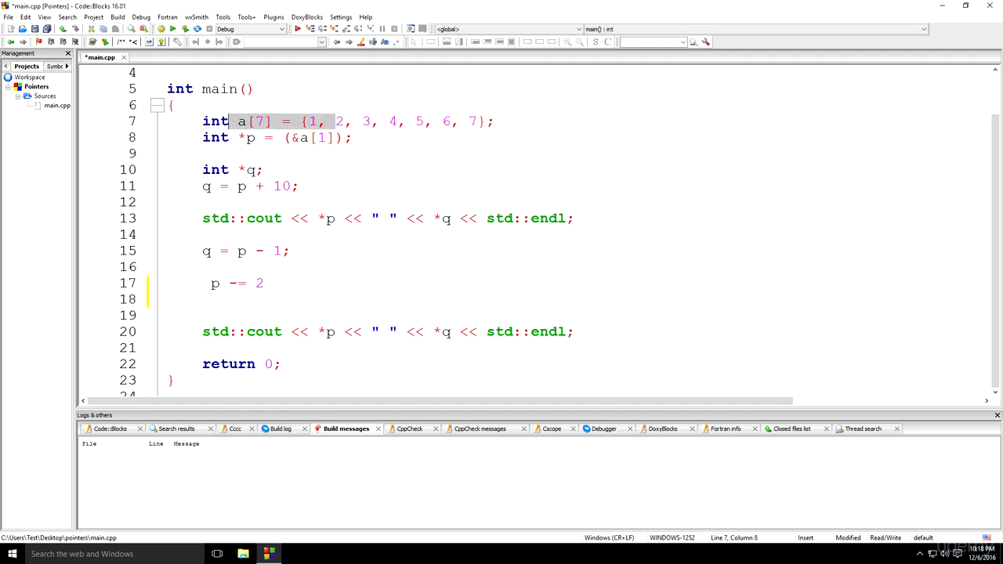
mouse_move(459, 239)
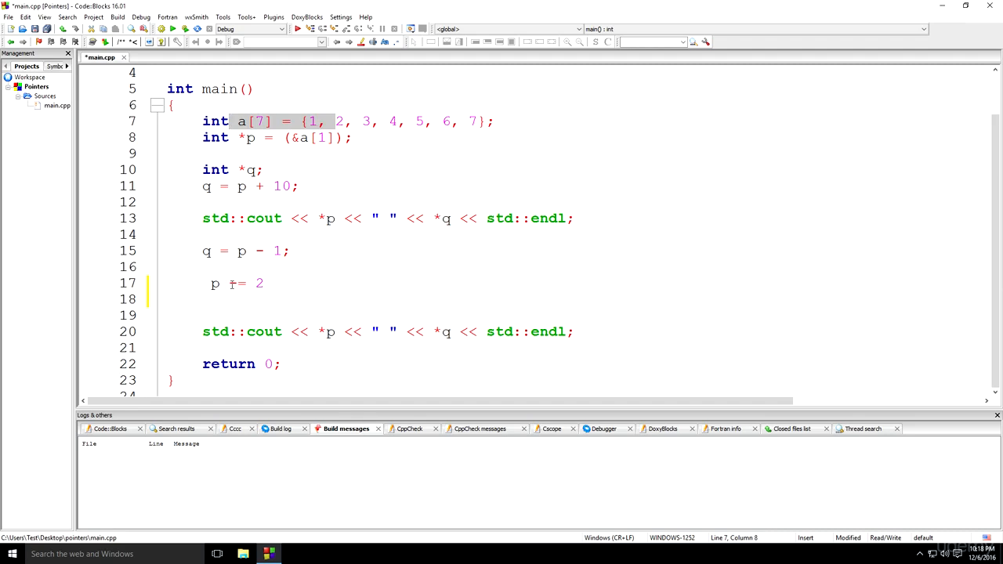
text(-)
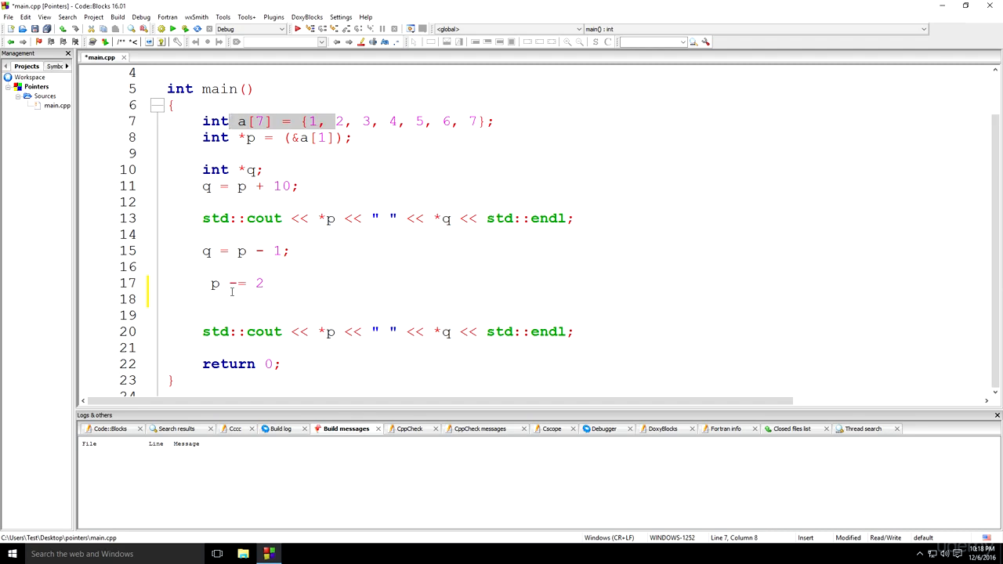
mouse_move(320, 315)
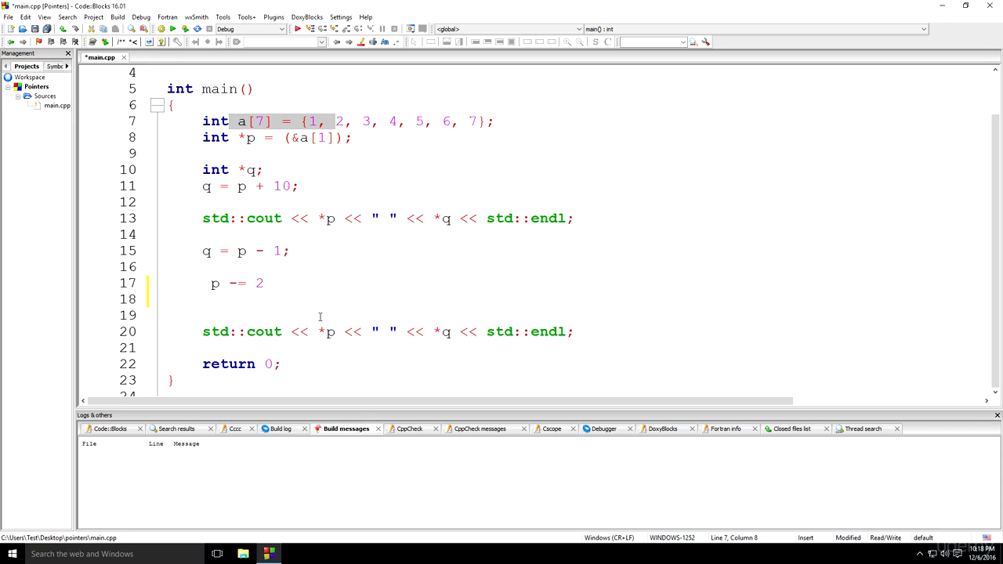
mouse_move(183, 307)
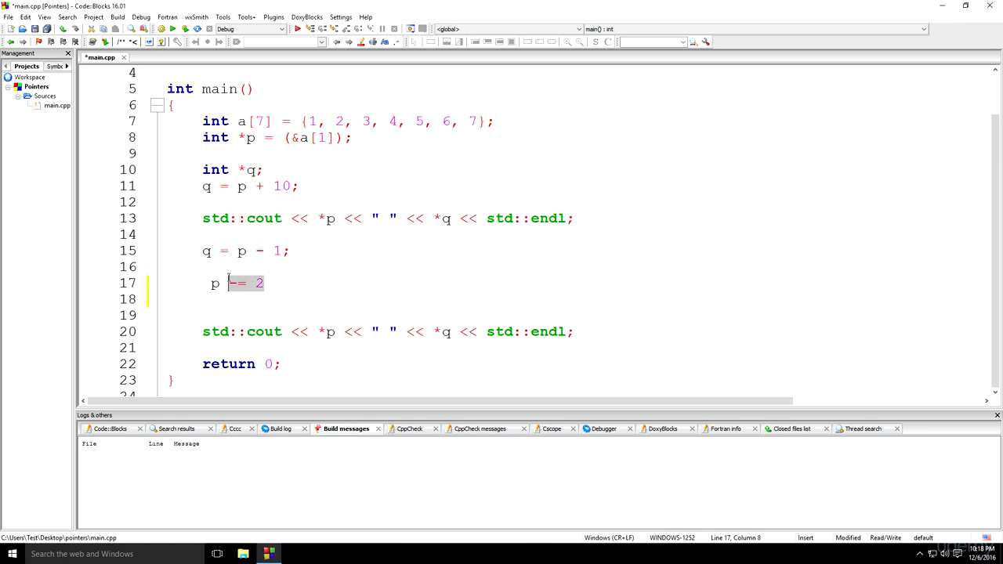
- Replace the statement with 'p++', then 'p--', then delete it and leftover empty lines
text(+)
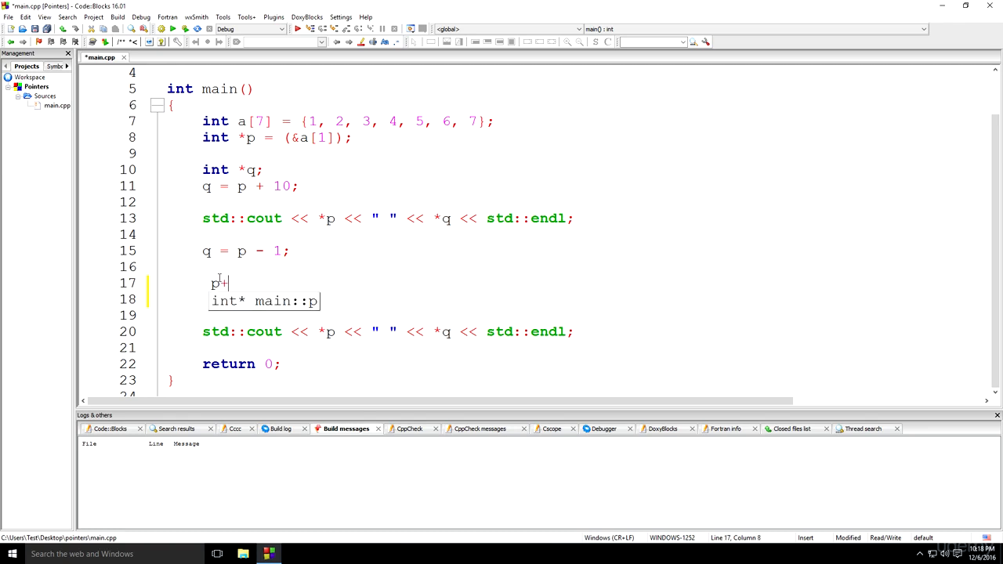
text(+)
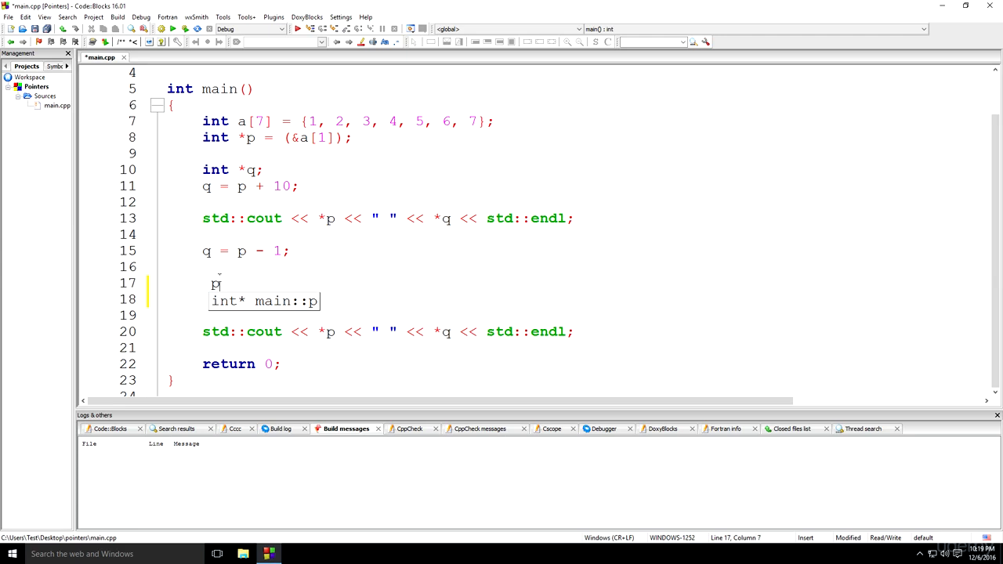
text(--)
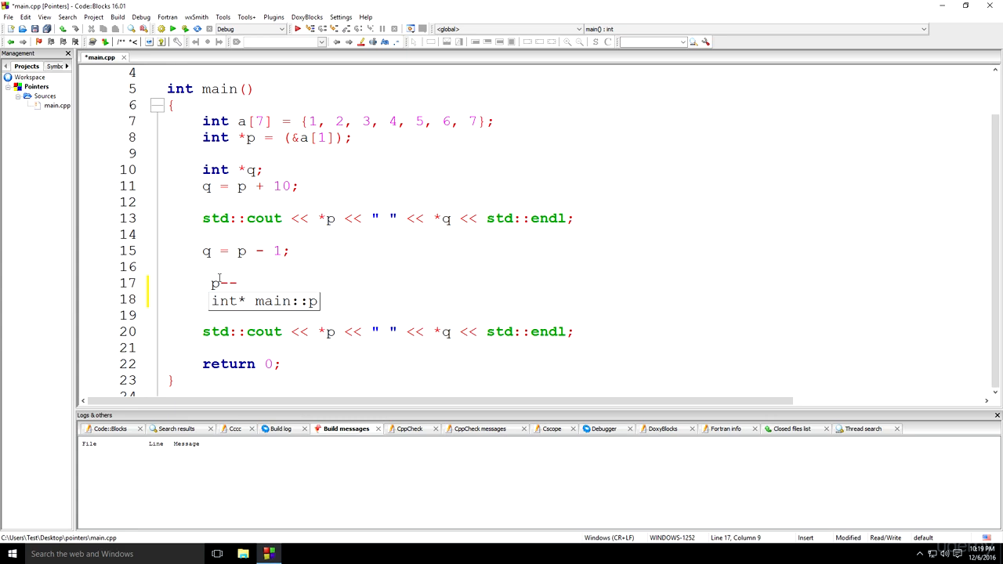
key(Backspace)
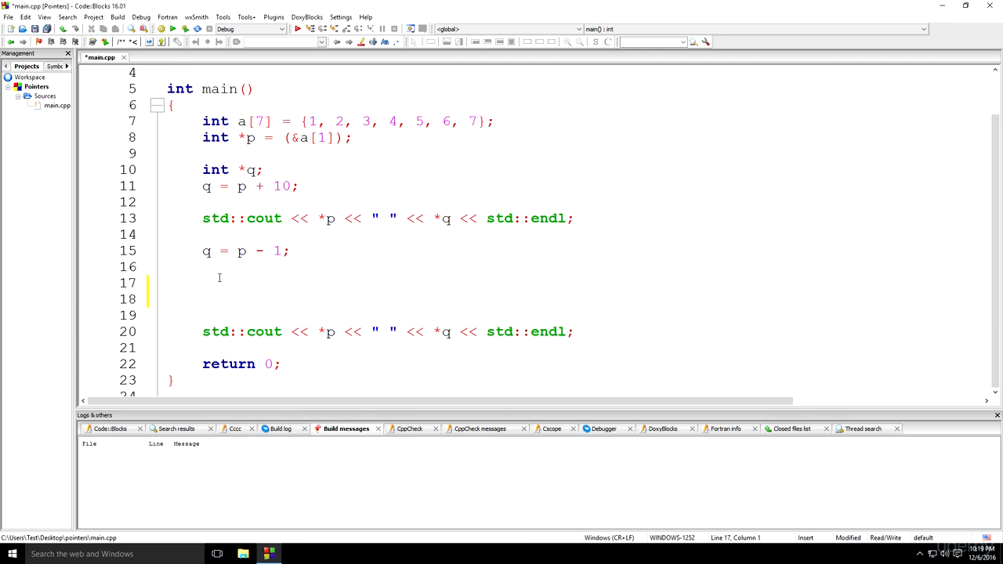
key(Delete)
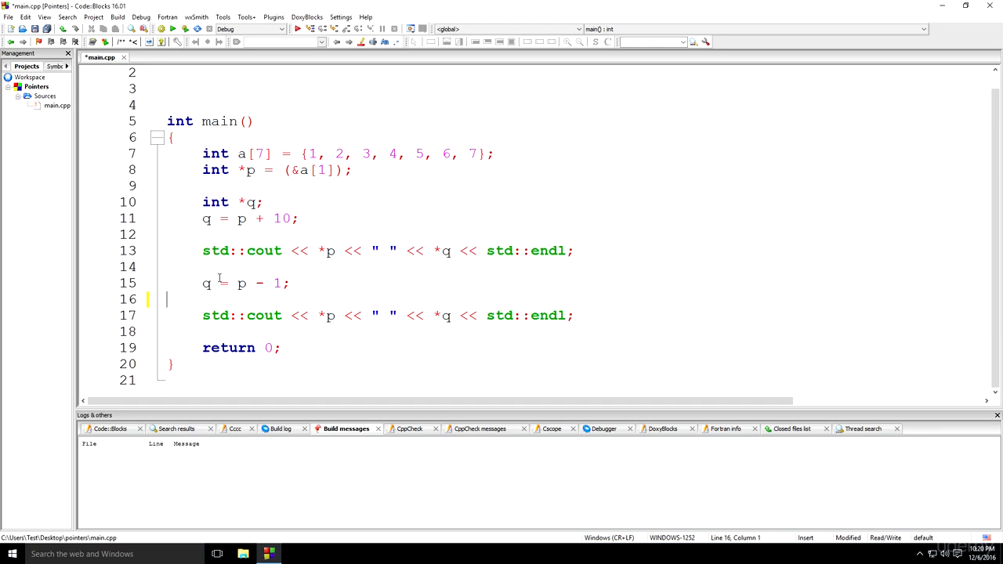
- Insert two blank lines after 'q = p - 1;' on line 15
click(176, 282)
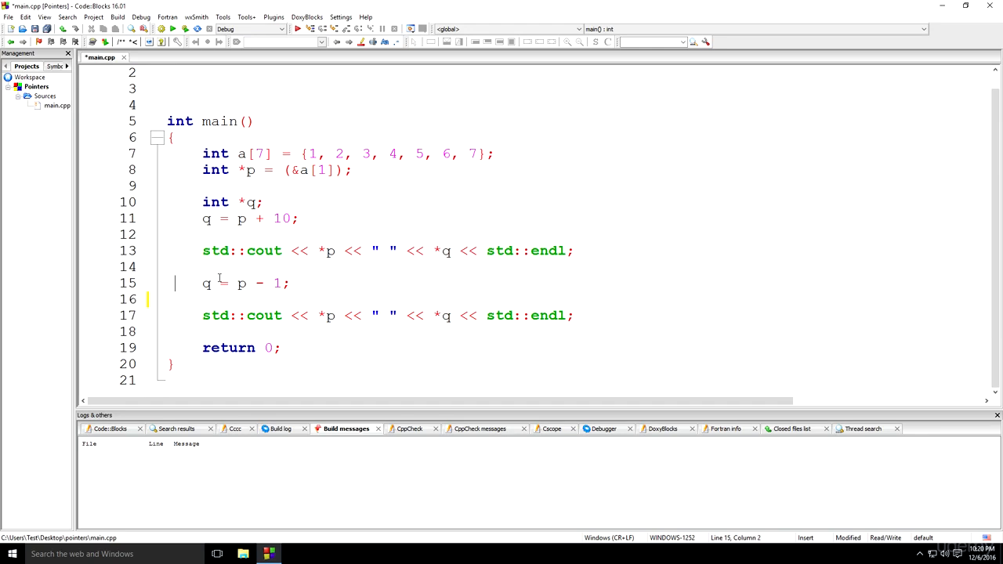
click(290, 283)
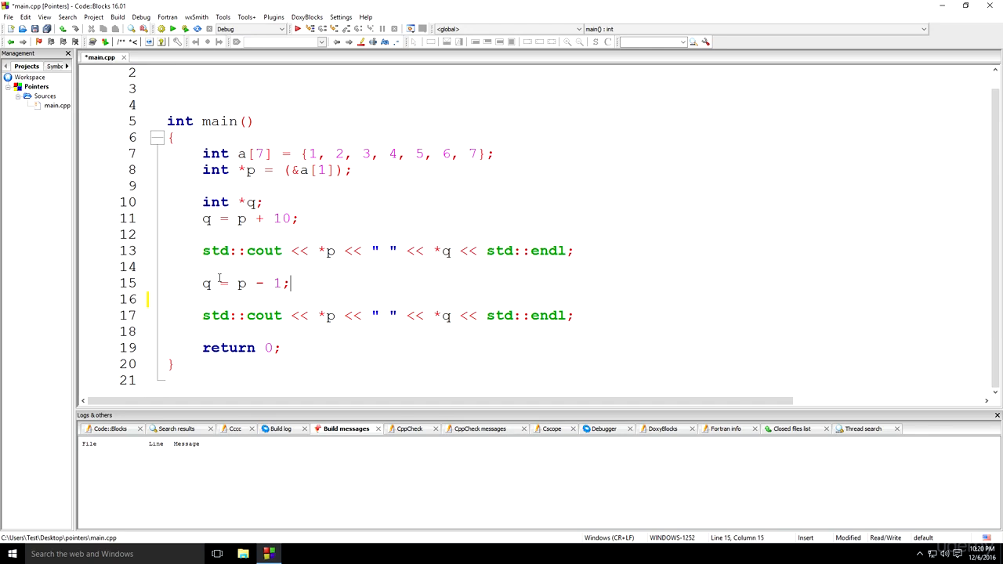
key(Return)
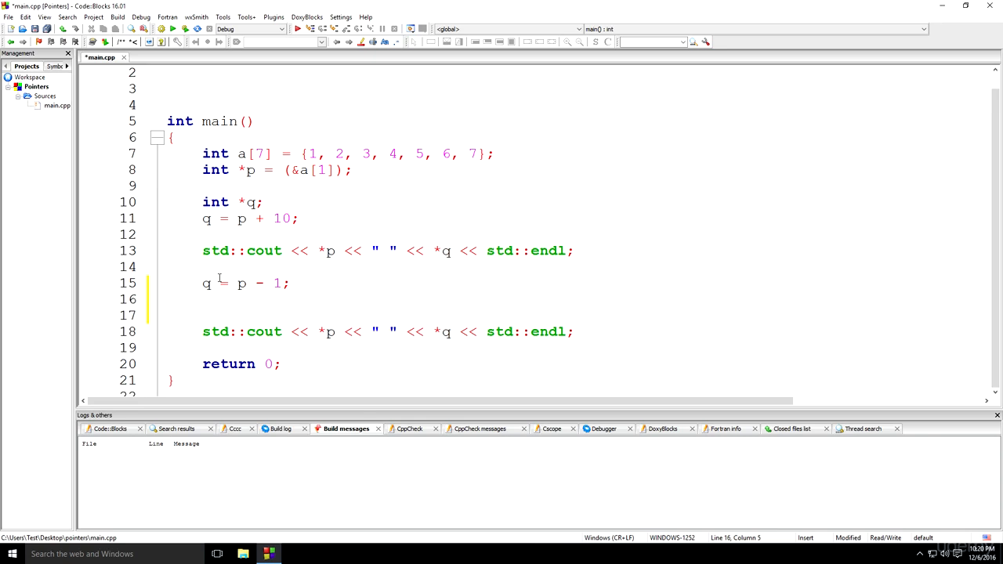
key(Return)
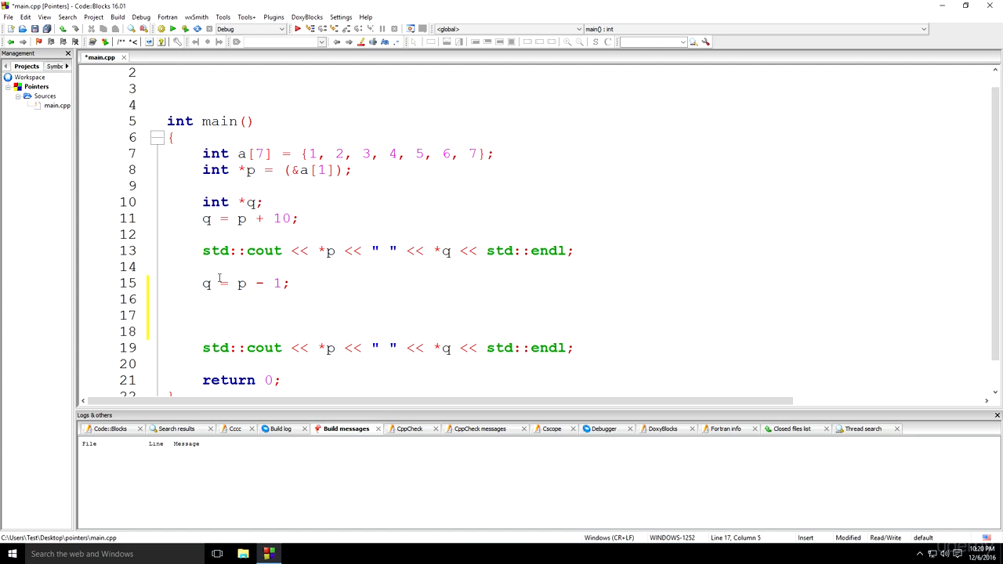
mouse_move(182, 171)
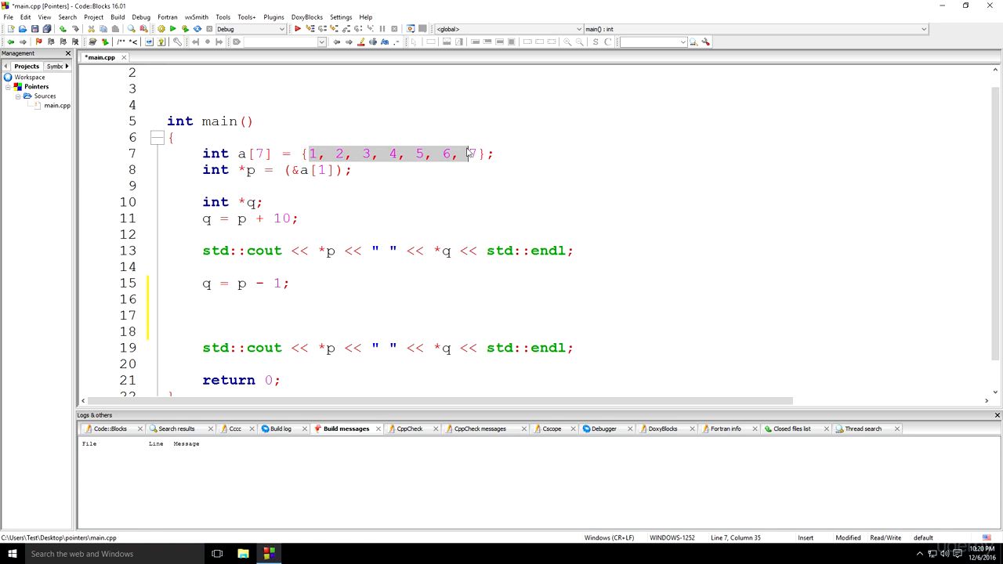
- Change array a's type from int to double and delete the pointer p and q statements
click(215, 153)
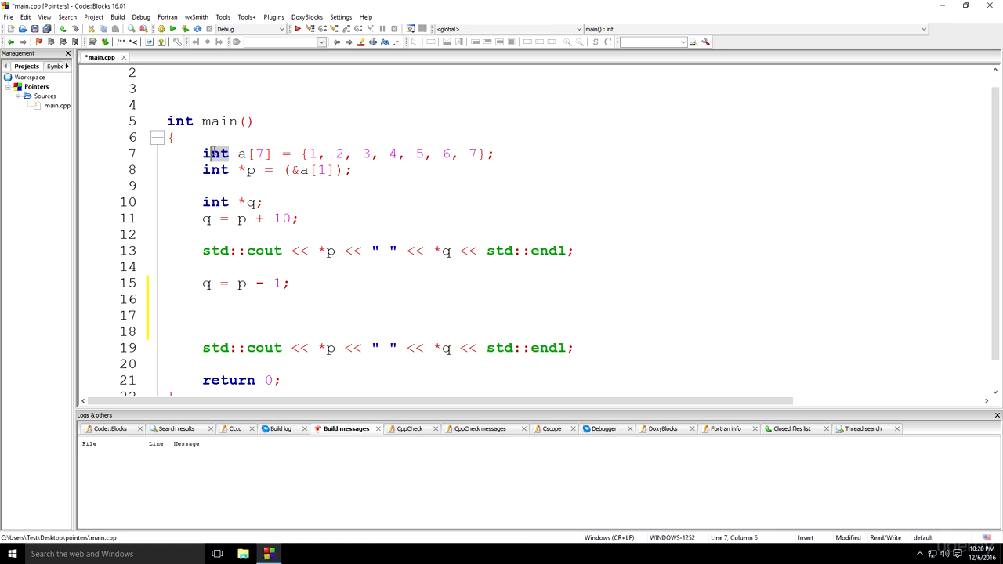
double_click(215, 153)
text(double)
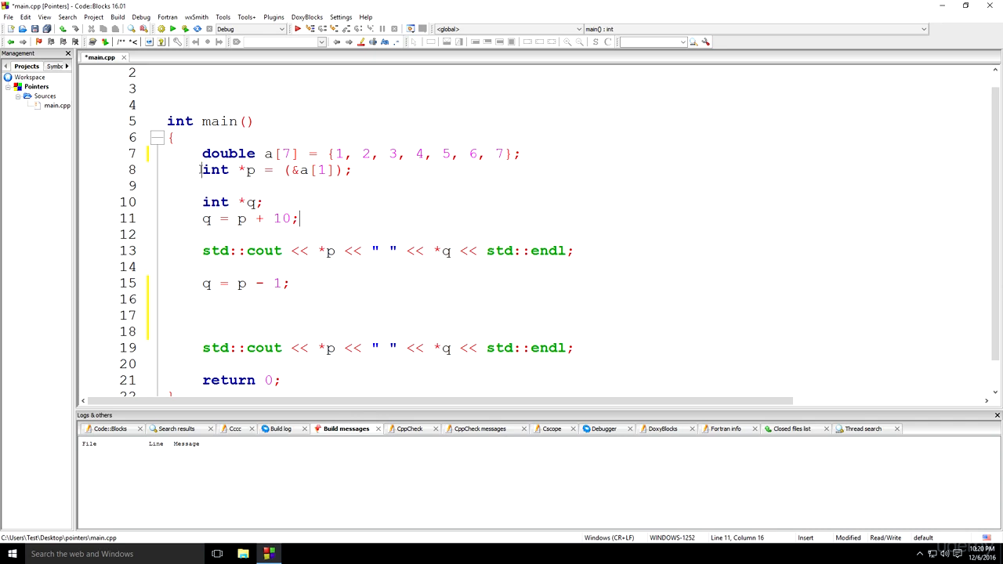
drag(201, 170, 299, 218)
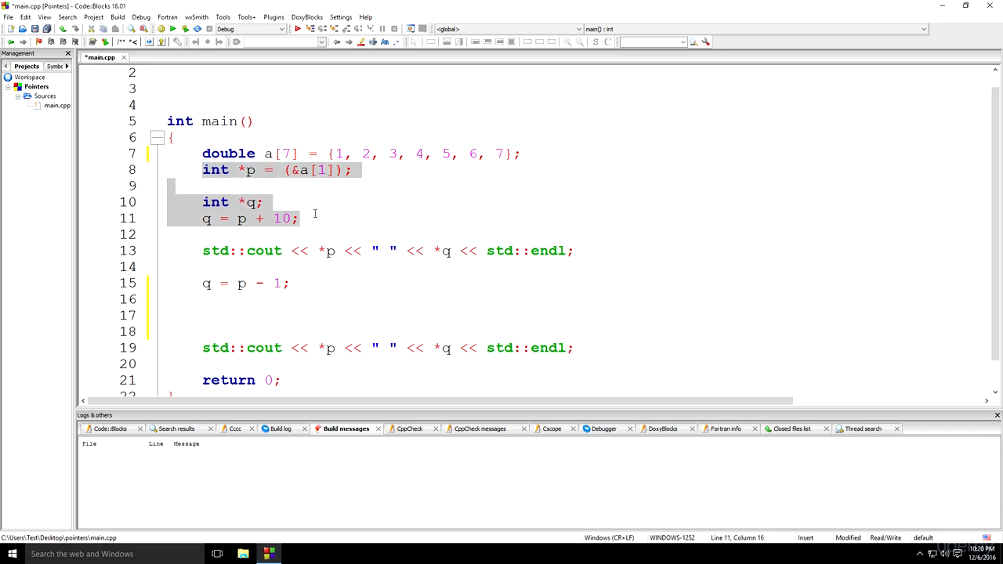
key(Delete)
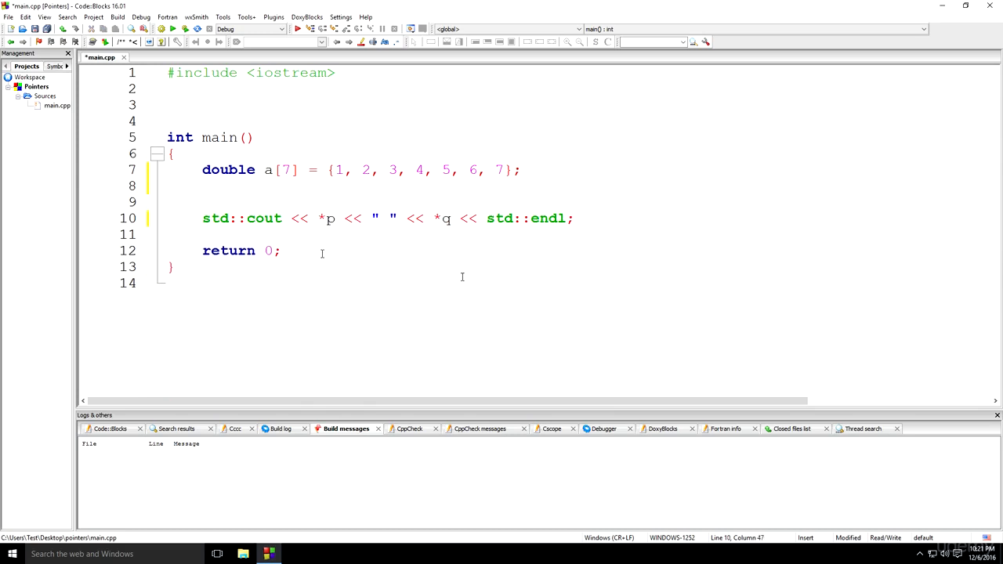
- On the line below the array, type 'double *p' while correcting typos
click(246, 192)
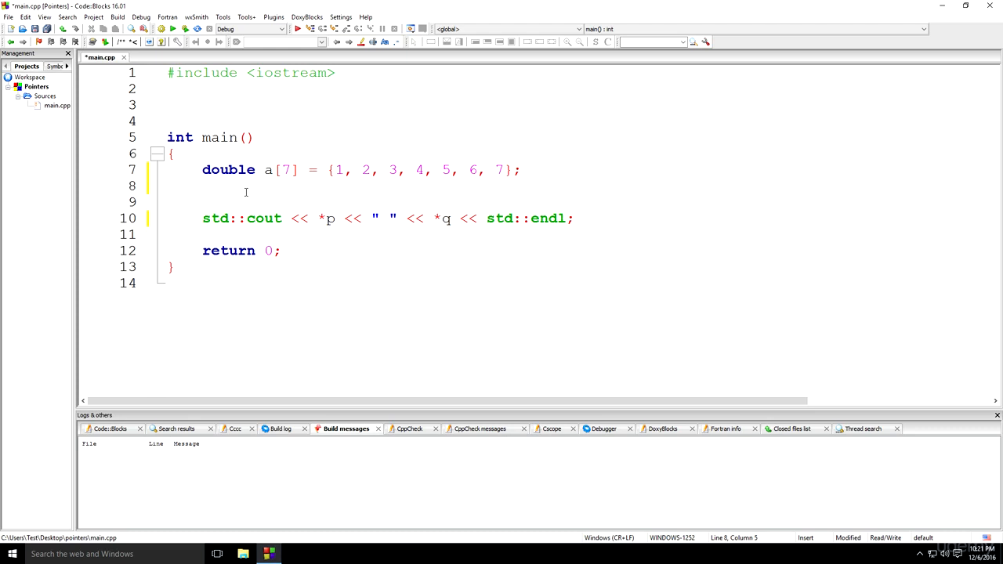
text(double)
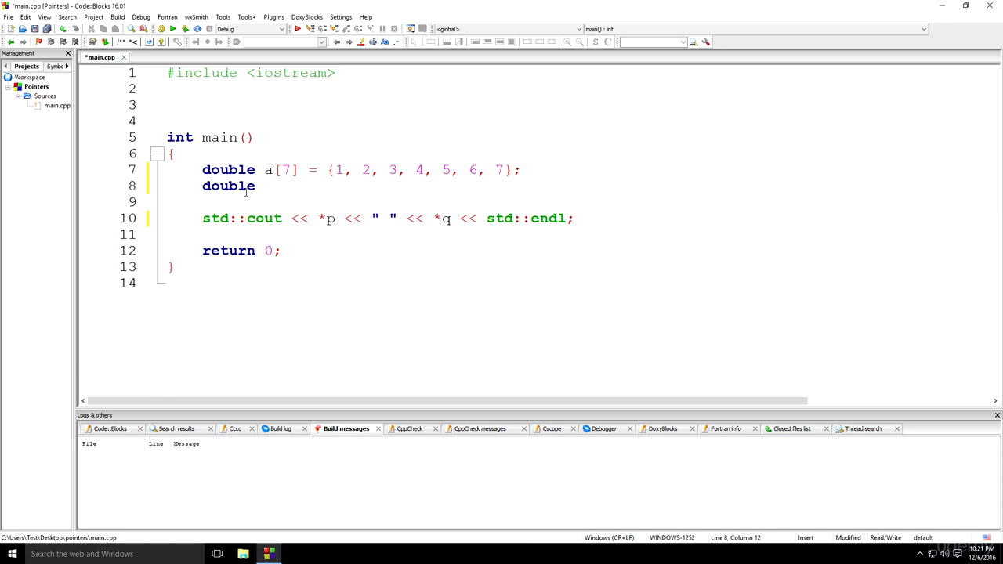
text(*p)
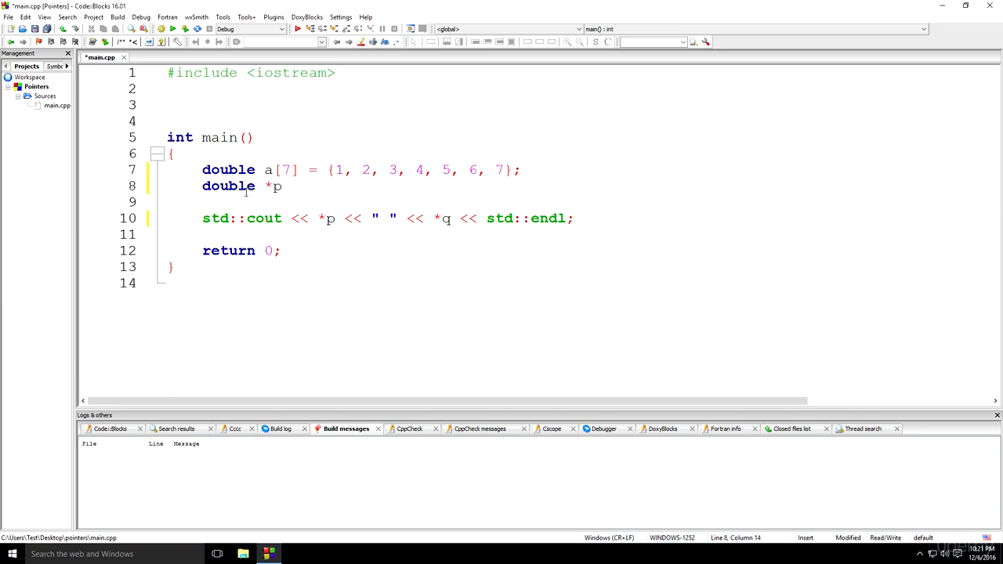
text(=)
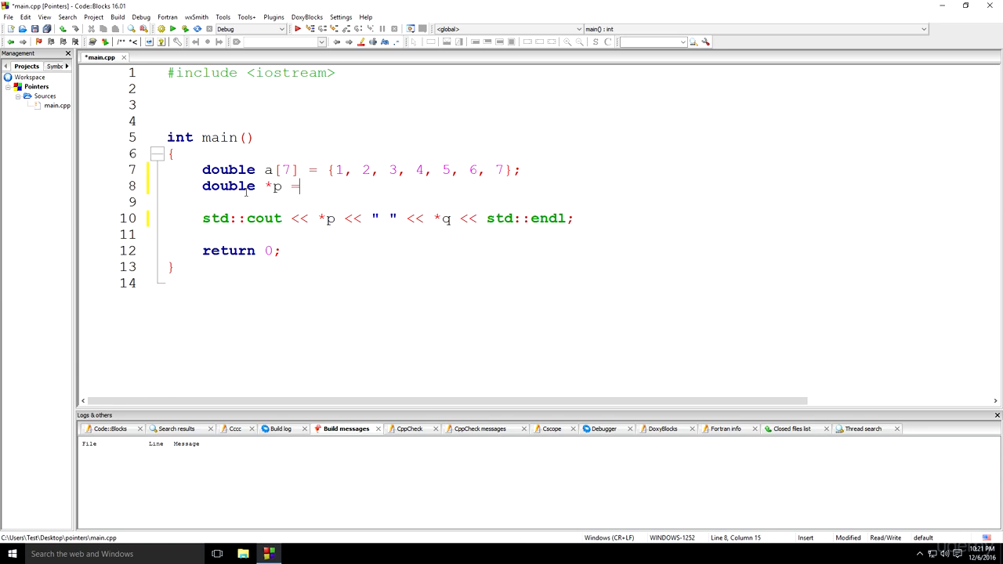
key(BackSpace)
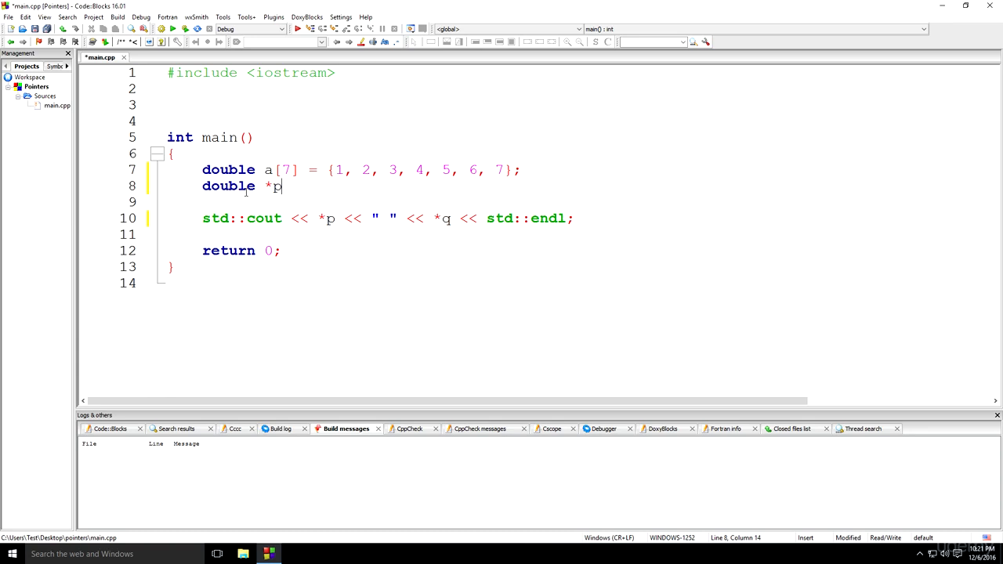
text(tr)
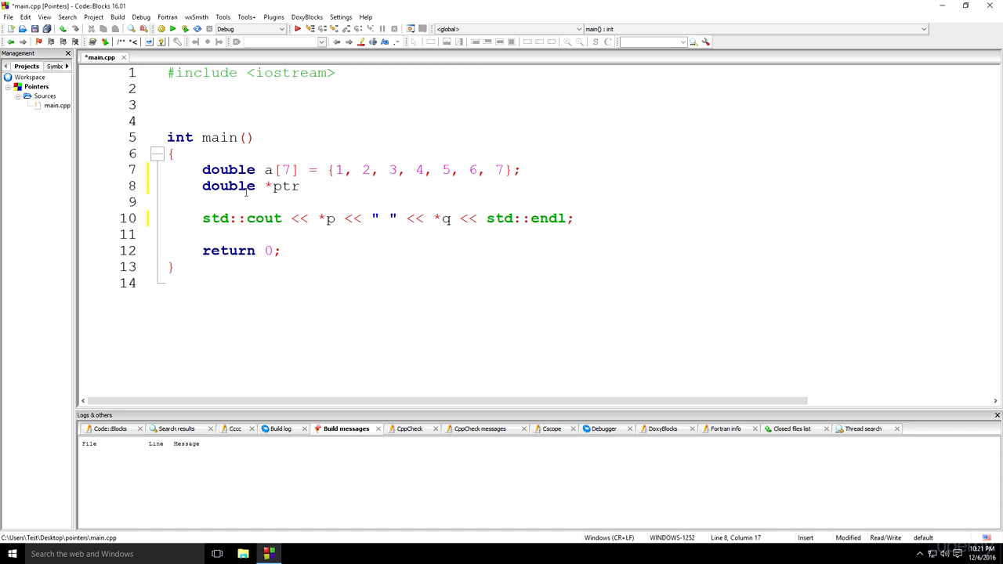
key(Backspace)
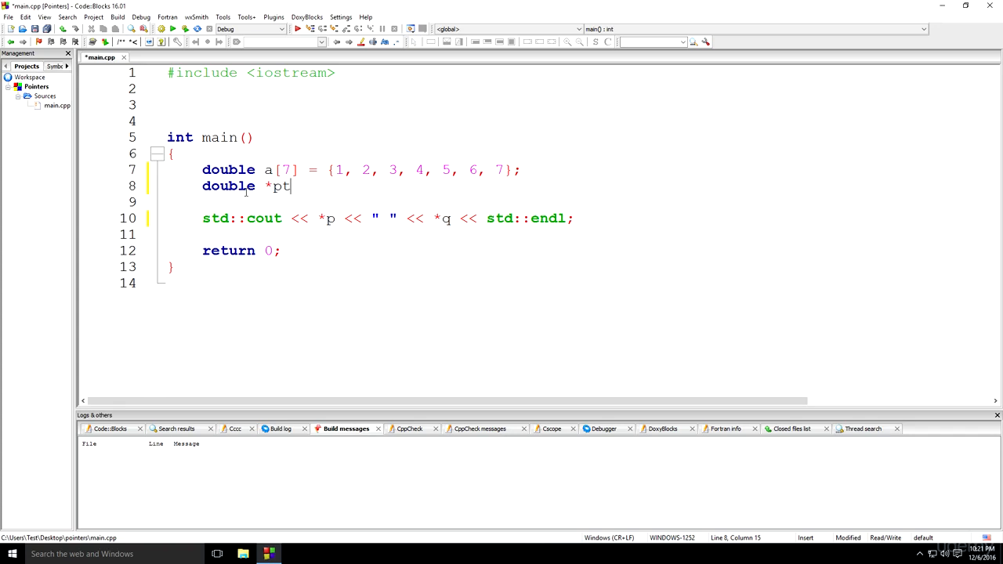
text(r_)
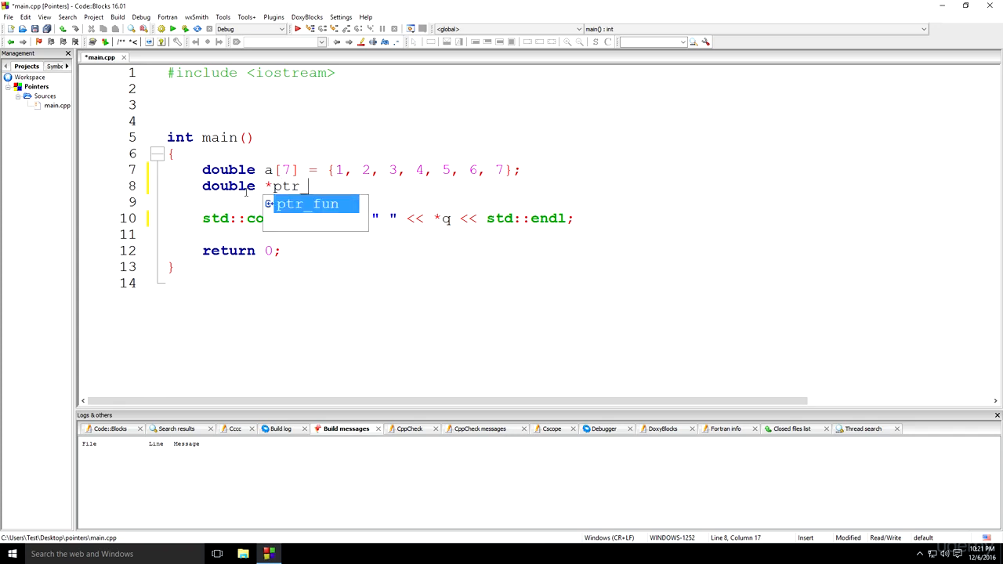
text(r3rfwef)
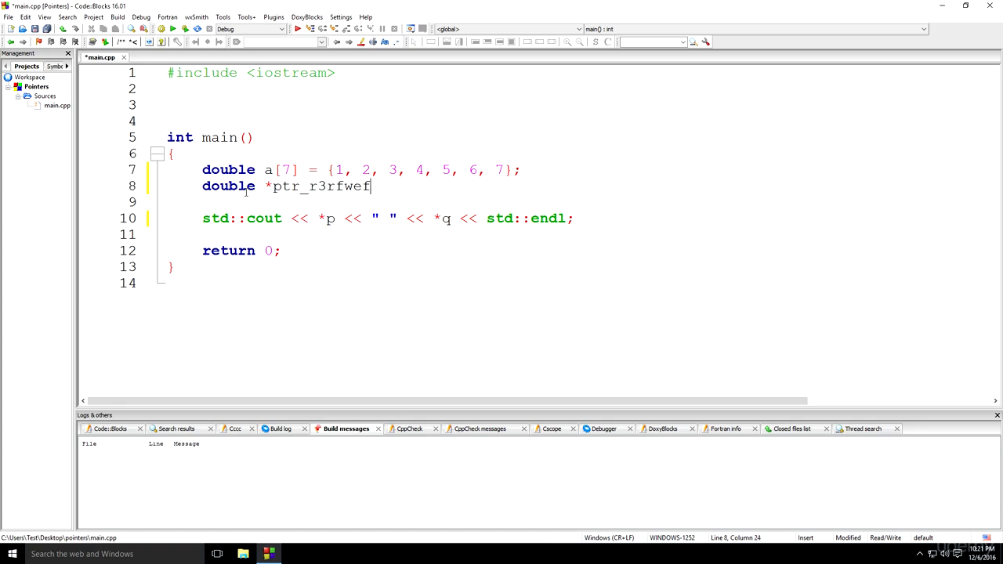
key(BackSpace)
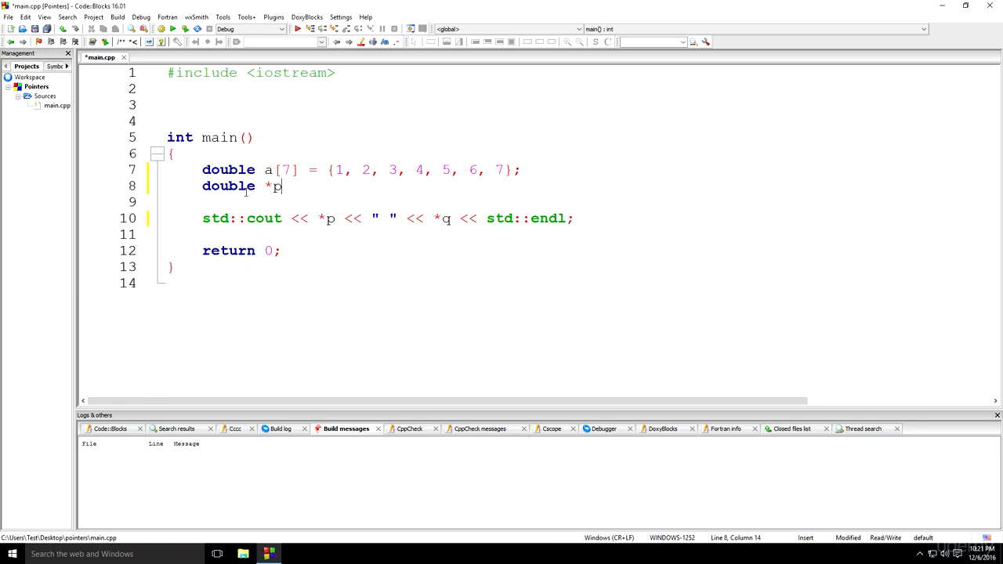
key(Backspace)
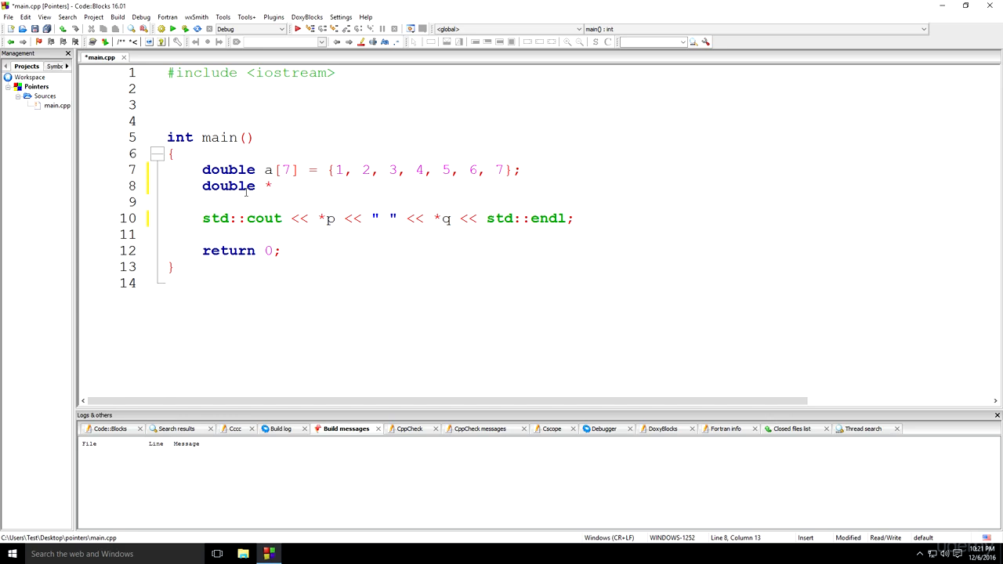
- Finish the declaration as 'double *p = a;', briefly trying '&a[0]' instead
text(p =)
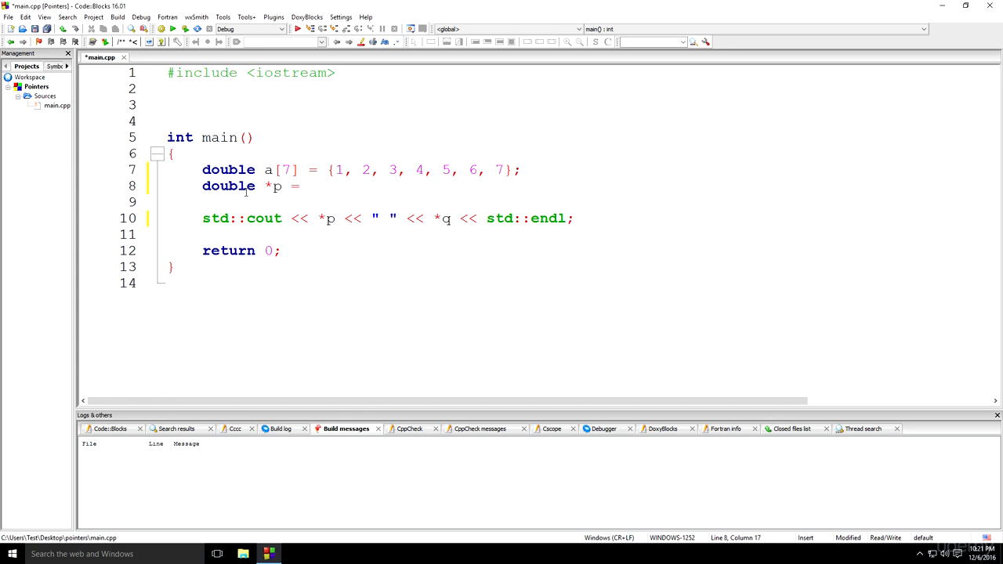
text(a)
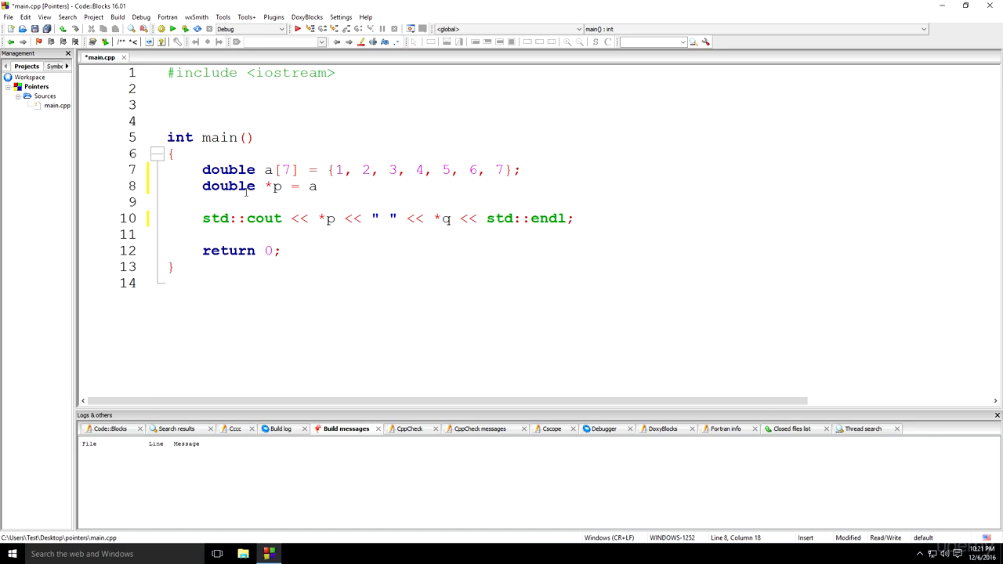
text(;)
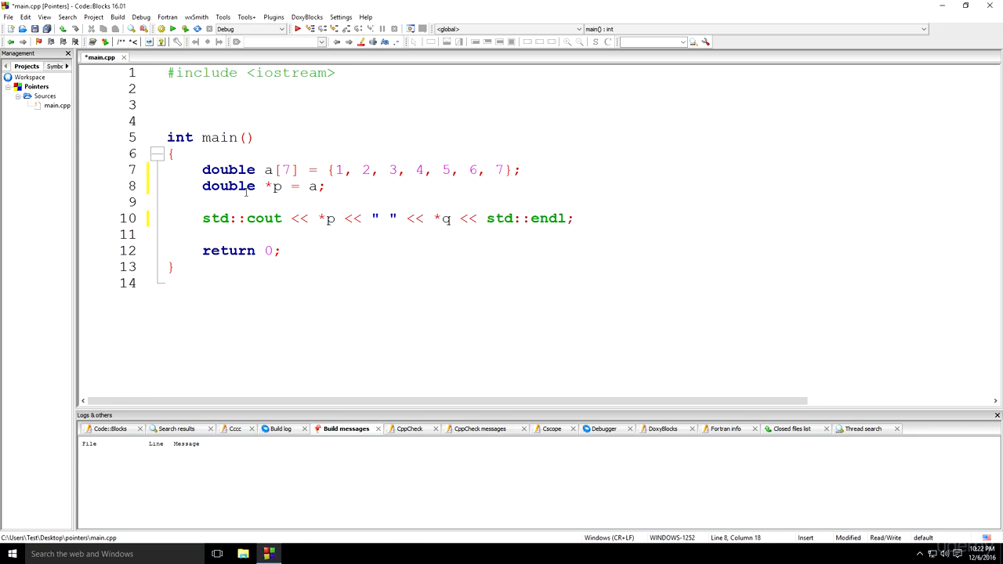
text(&)
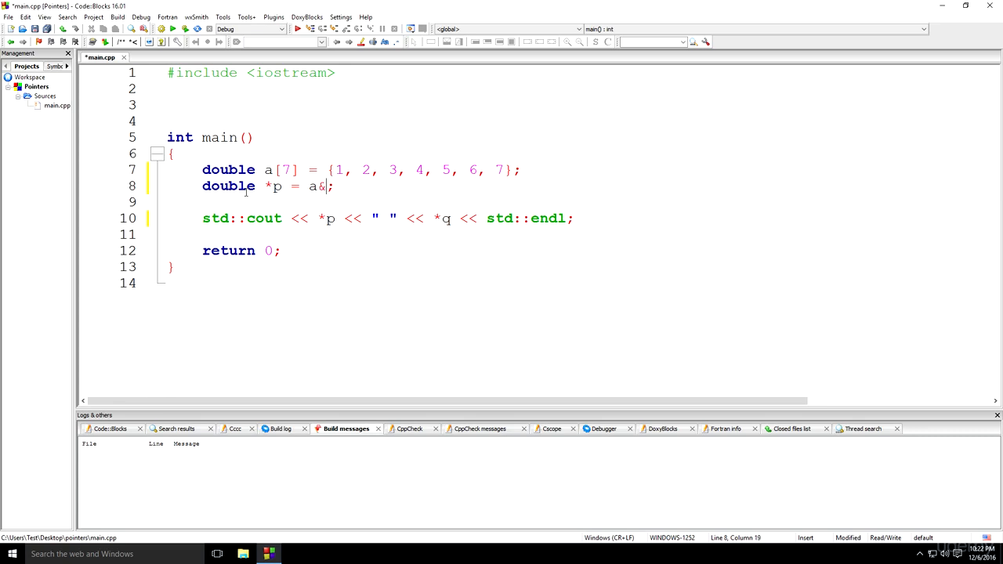
text(&a)
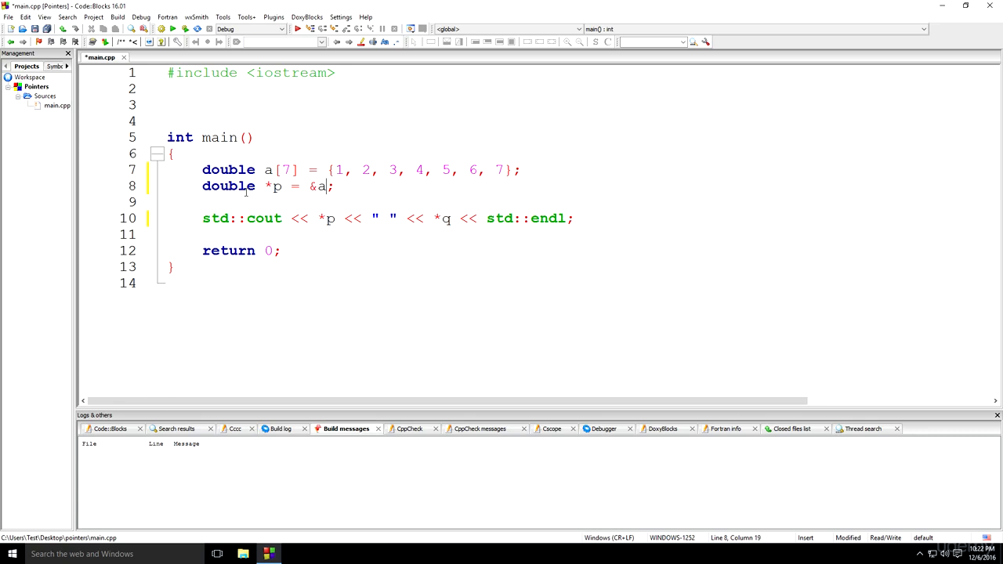
text([0])
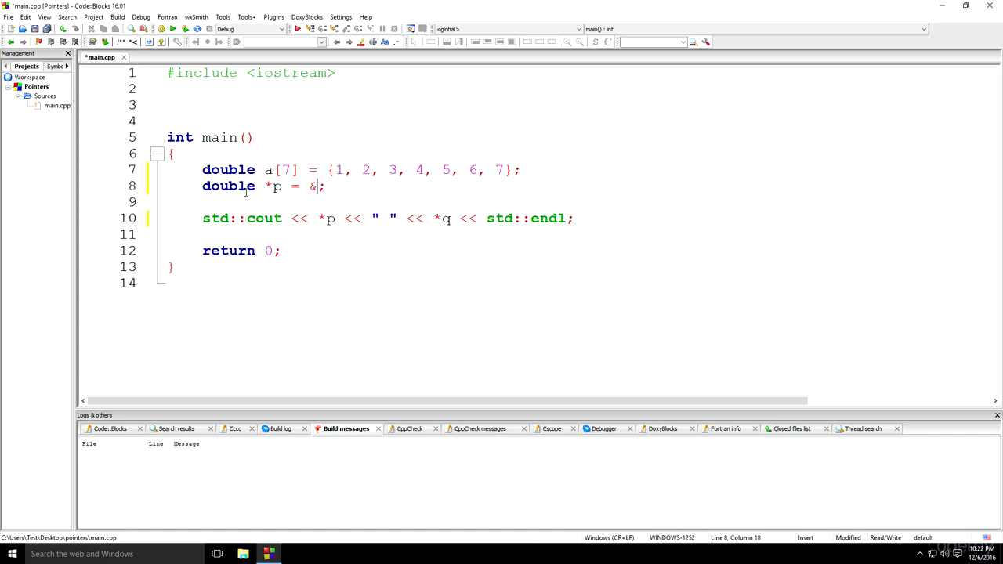
text(a)
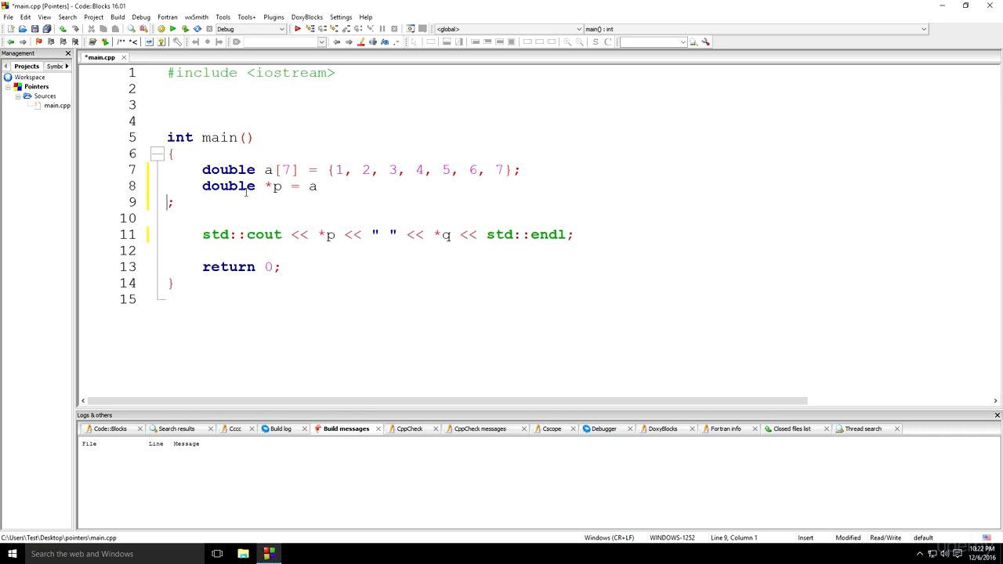
- Add the loop header 'for(int i=0; i<7; i++)' below the pointer declaration
key(Enter)
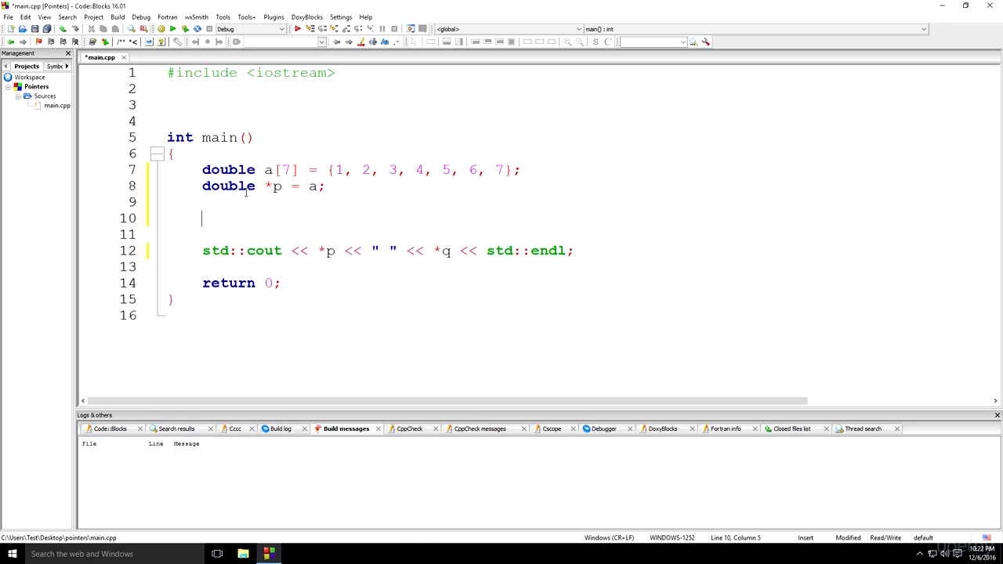
text(for()
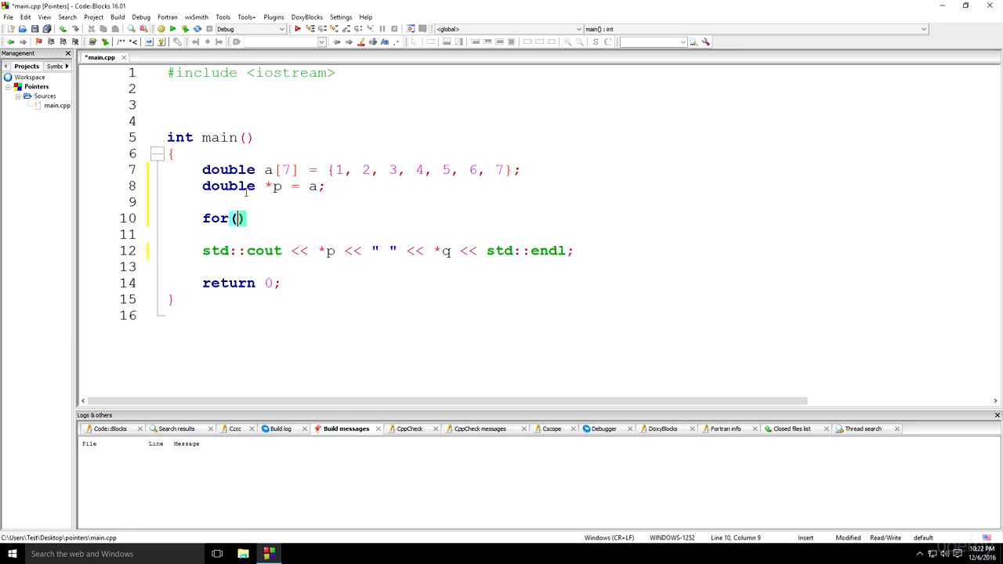
text(int i=)
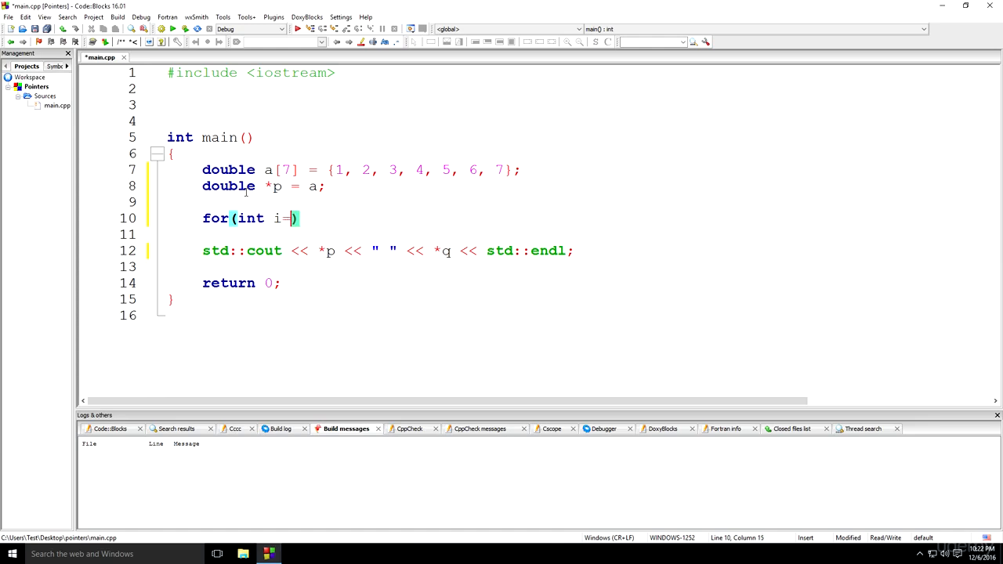
text(0)
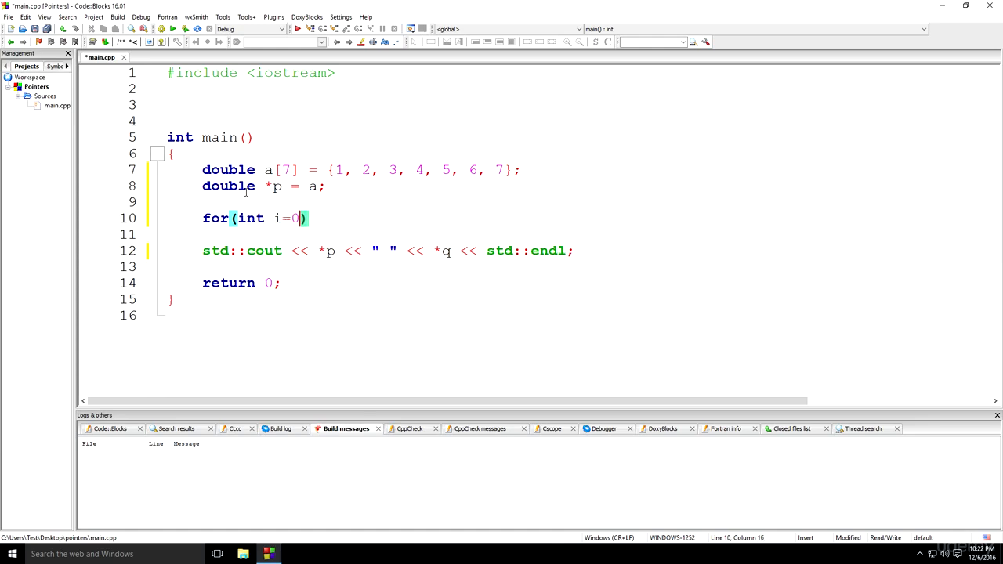
text(; i)
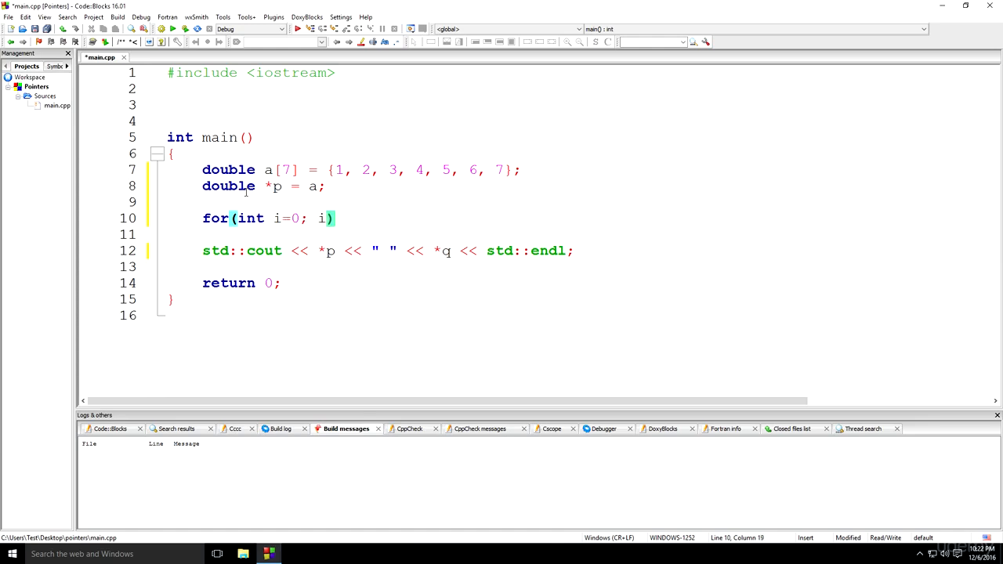
text(<)
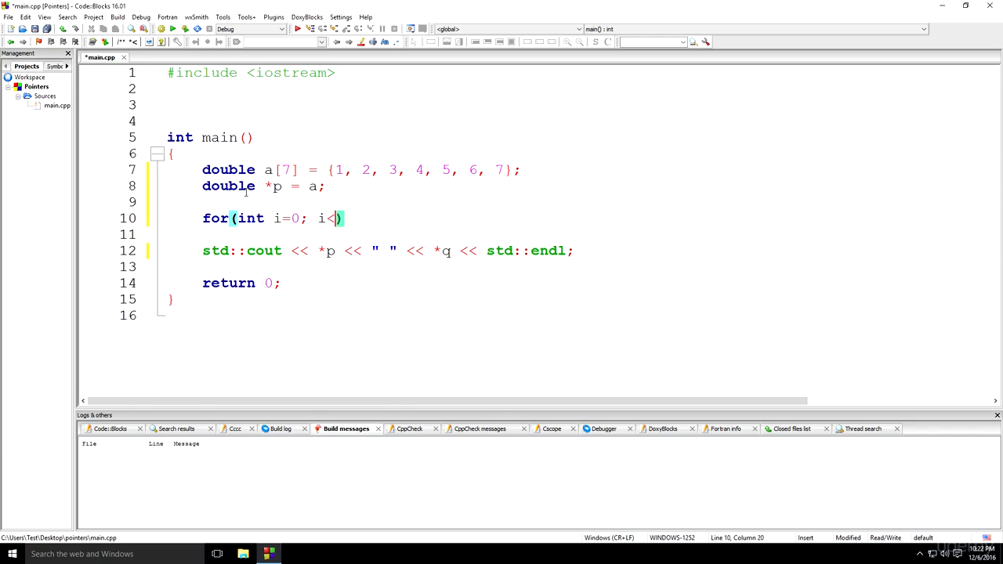
text(7;)
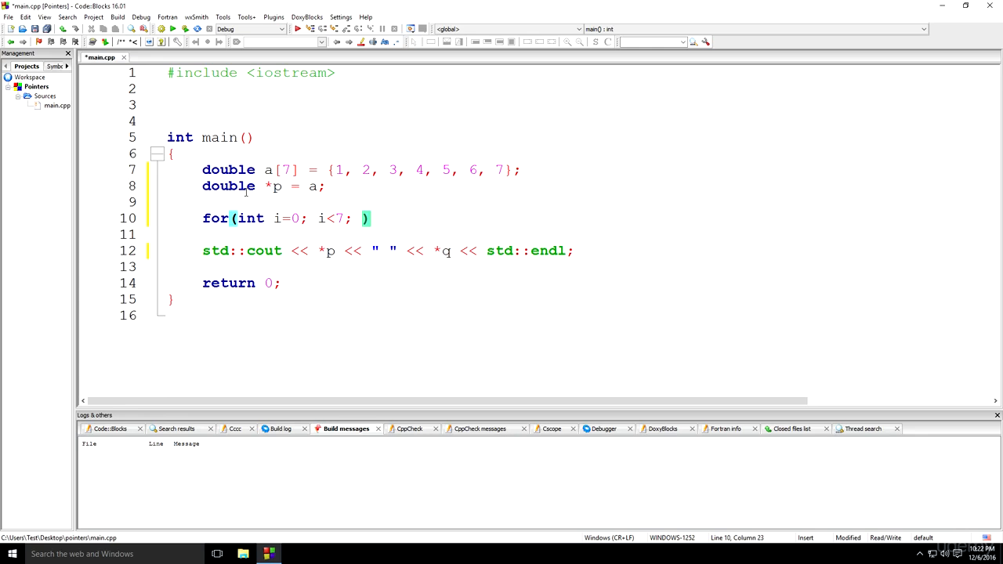
text(i++)
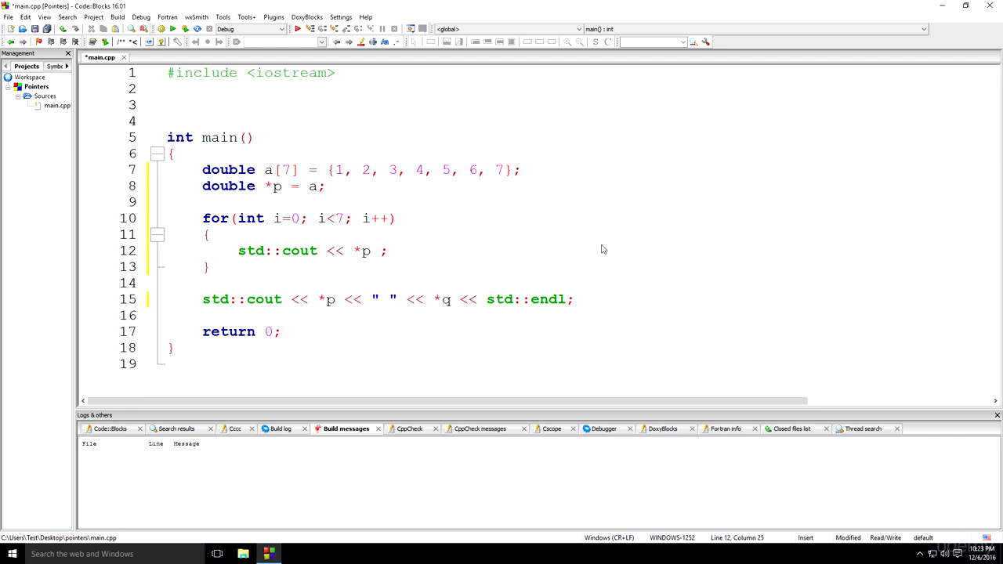
- Append << " " to the loop's cout so it prints *p followed by a space
text(<<)
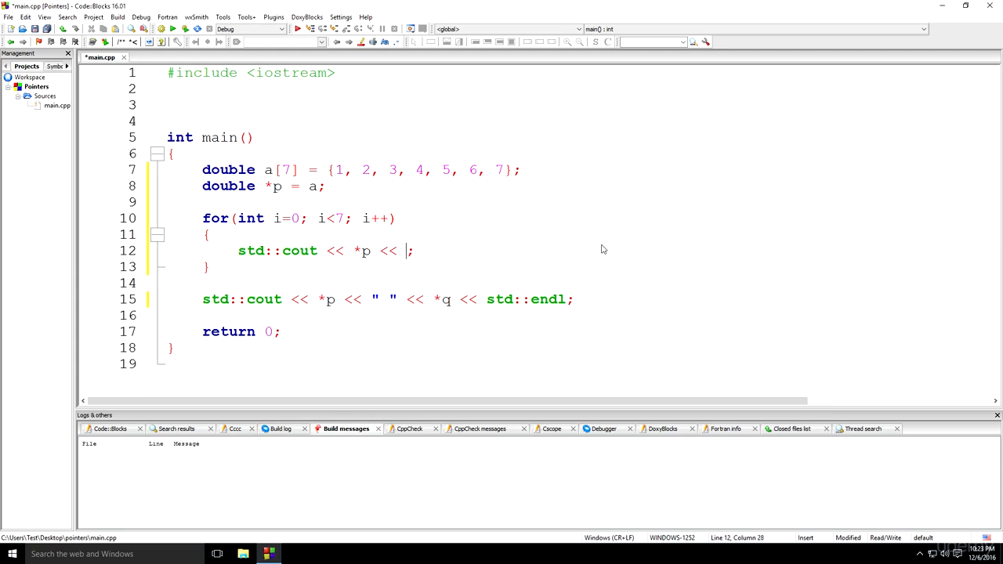
text(" ")
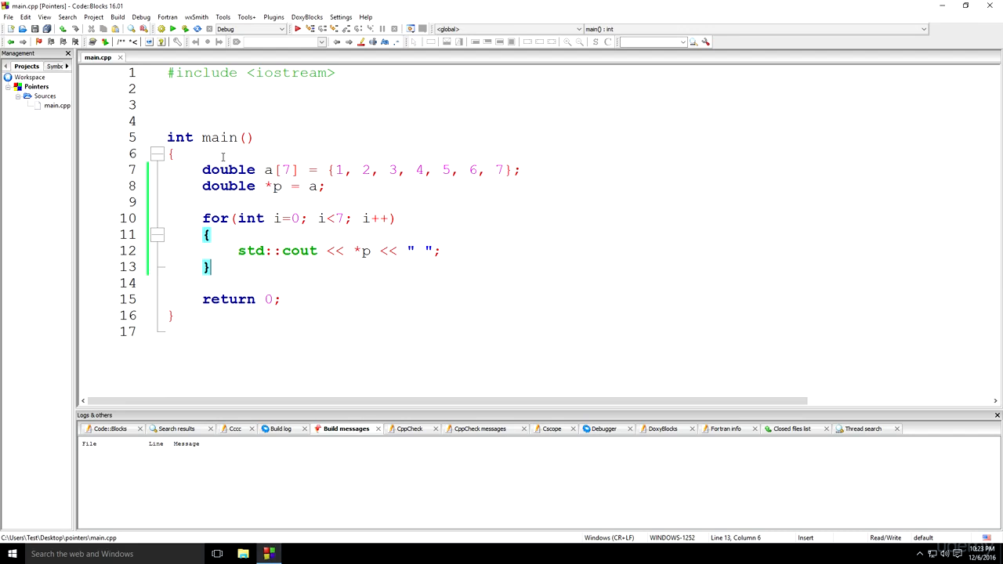
mouse_move(306, 283)
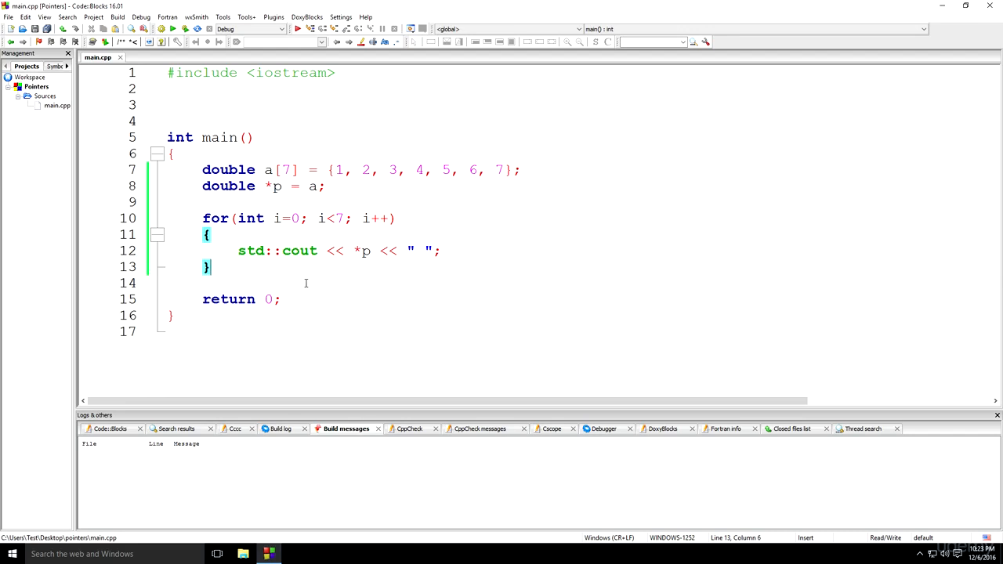
mouse_move(352, 262)
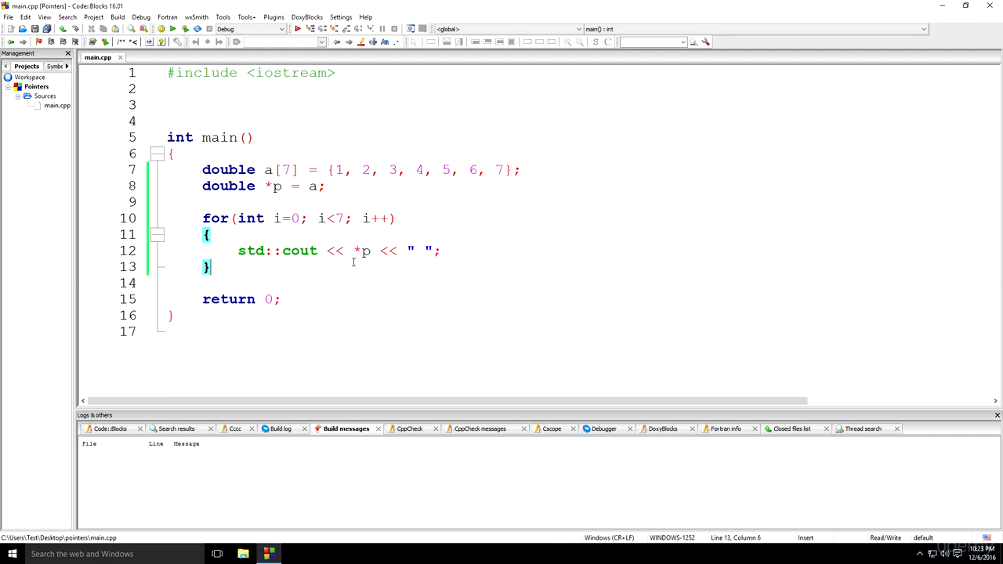
mouse_move(358, 262)
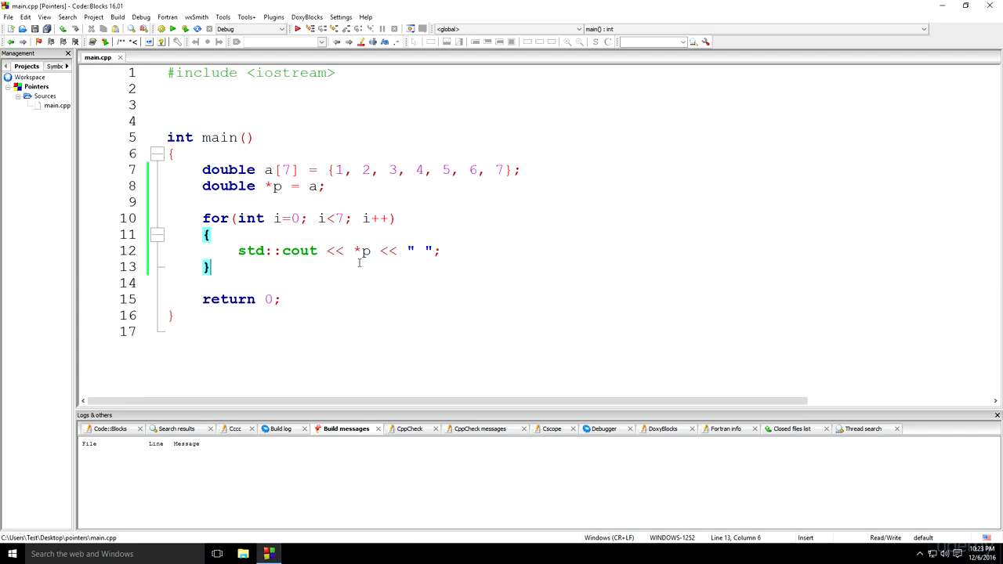
mouse_move(575, 328)
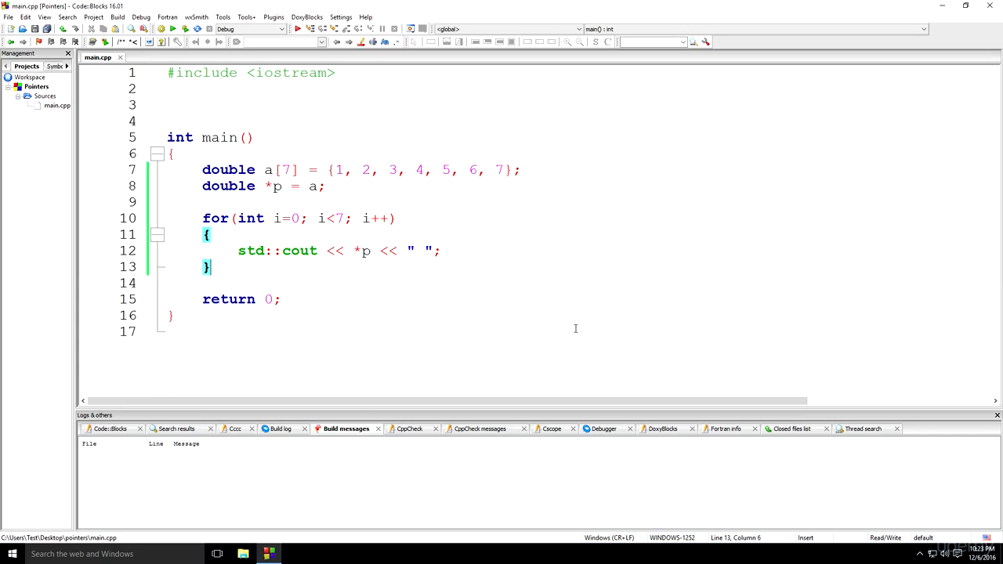
mouse_move(370, 268)
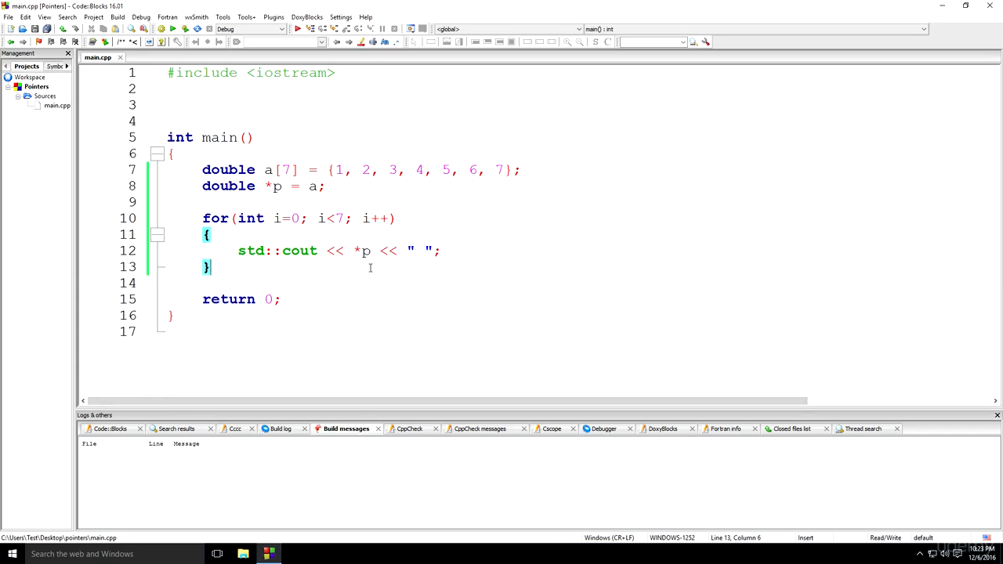
double_click(363, 250)
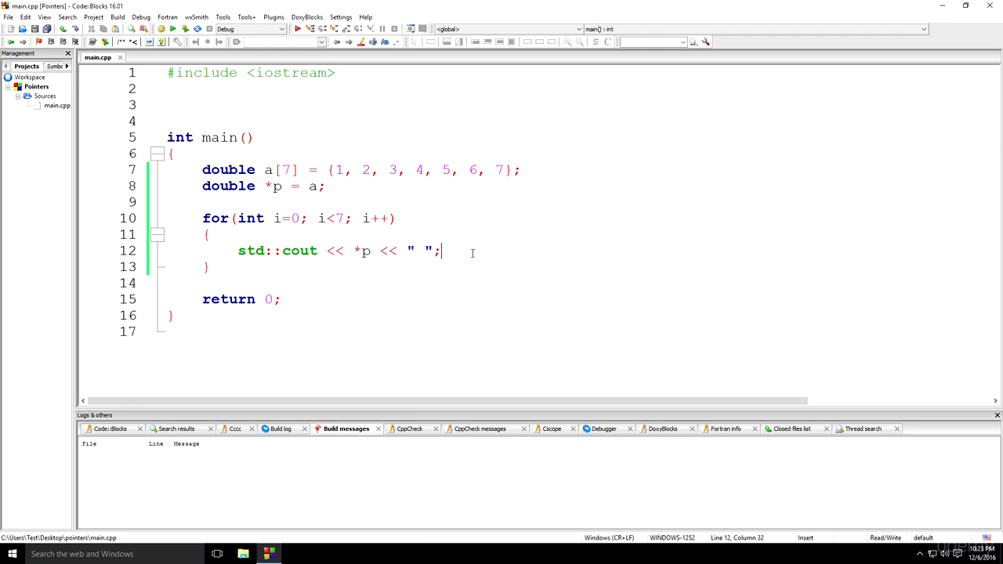
- Add 'p++;' after the print in the loop body and save main.cpp
key(Return)
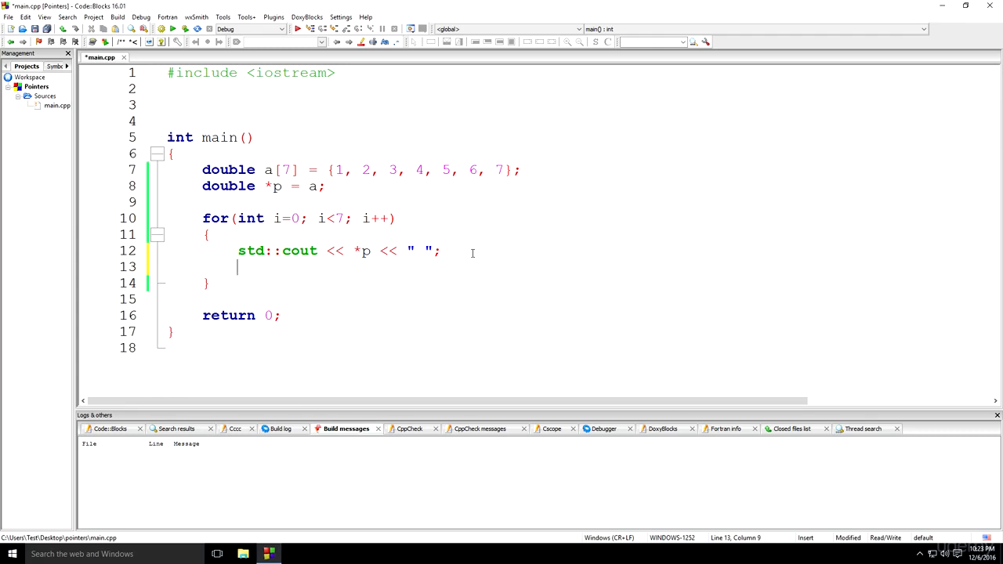
text(p++)
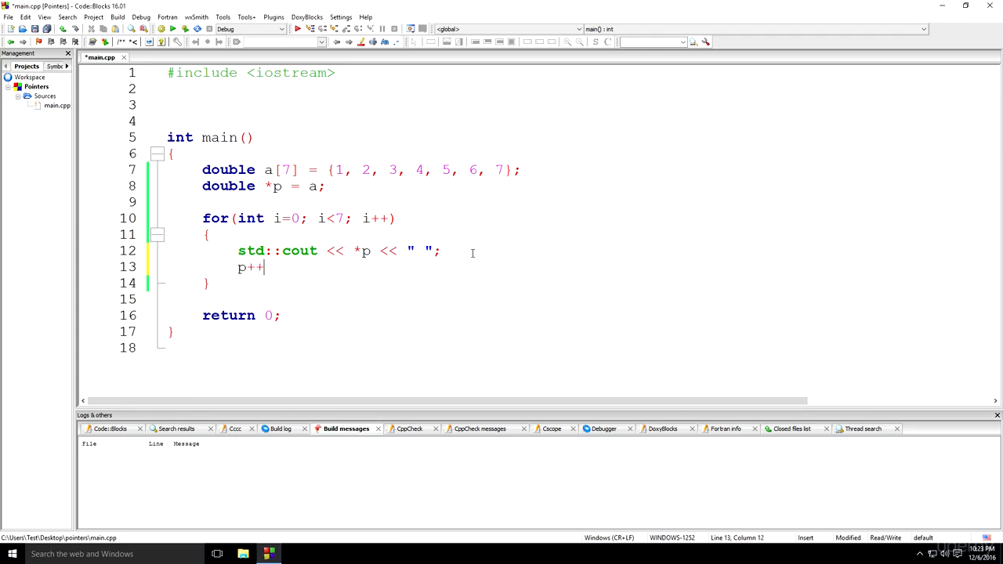
text(;)
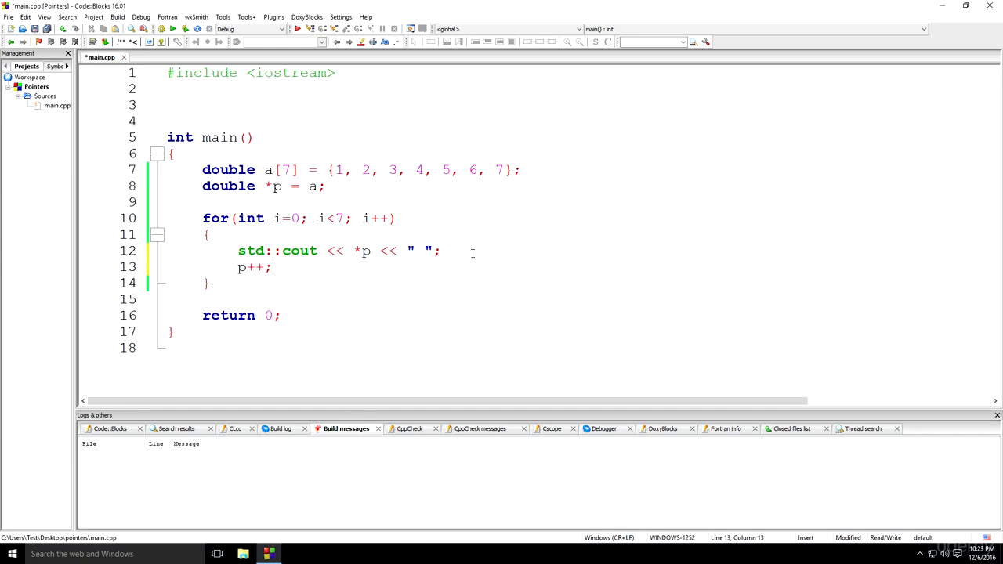
key(ctrl+s)
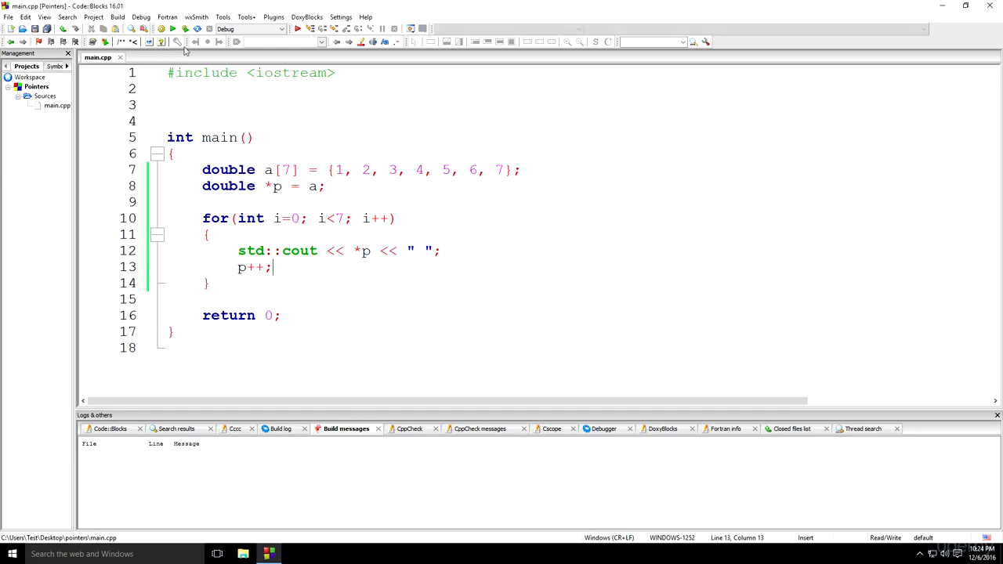
- Build and run the Pointers program to show 1 2 3 4 5 6 7 in the console
click(192, 29)
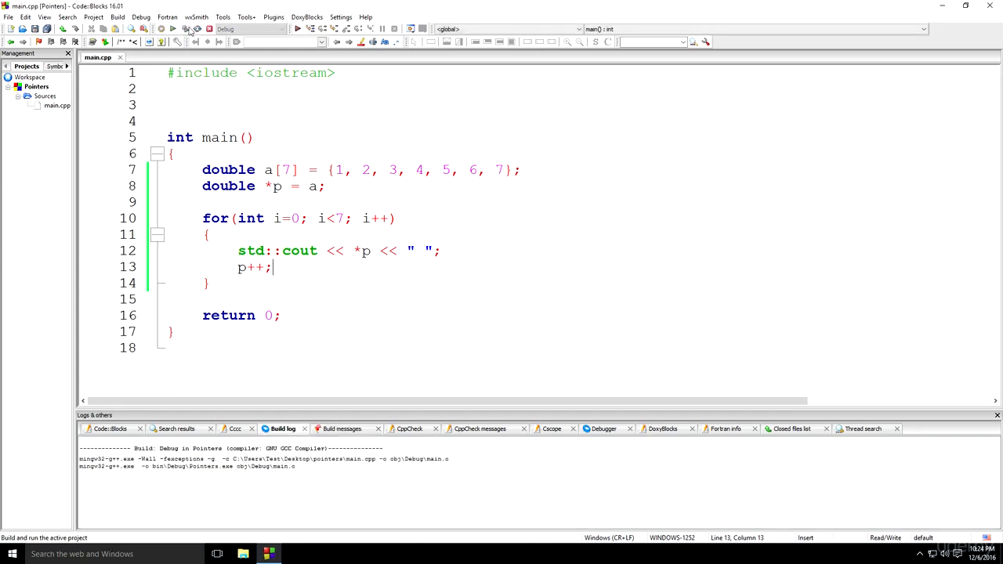
click(171, 29)
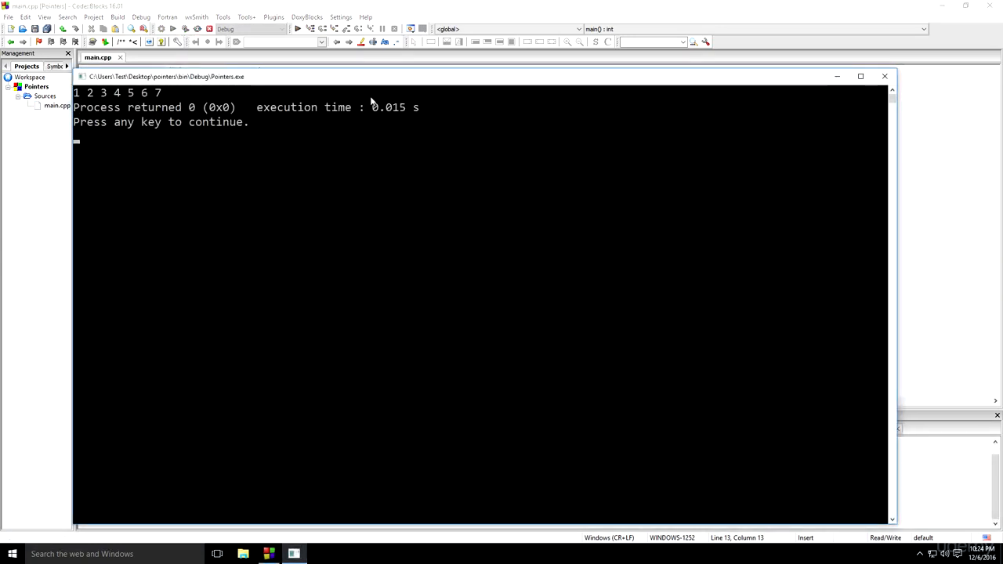
mouse_move(390, 112)
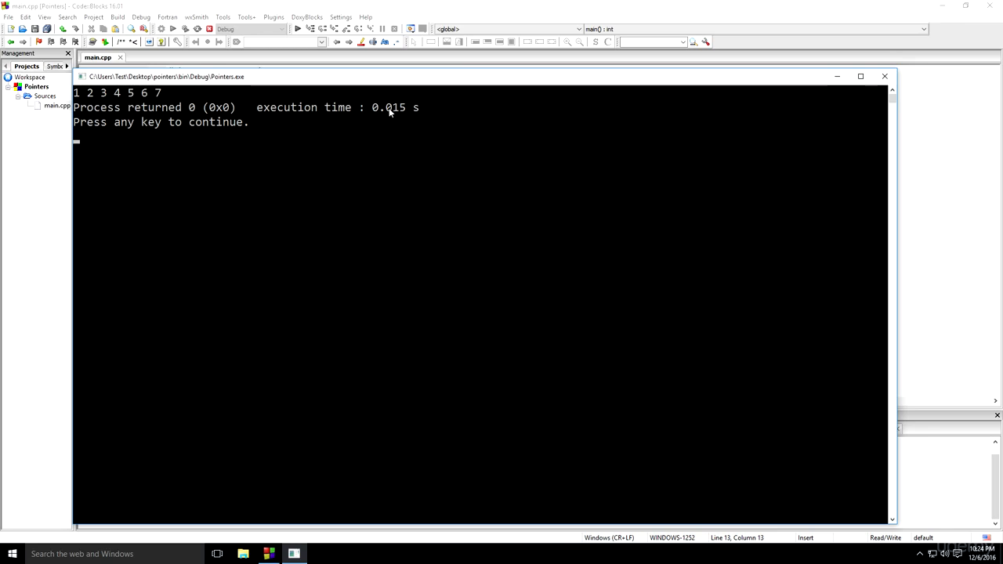
mouse_move(567, 81)
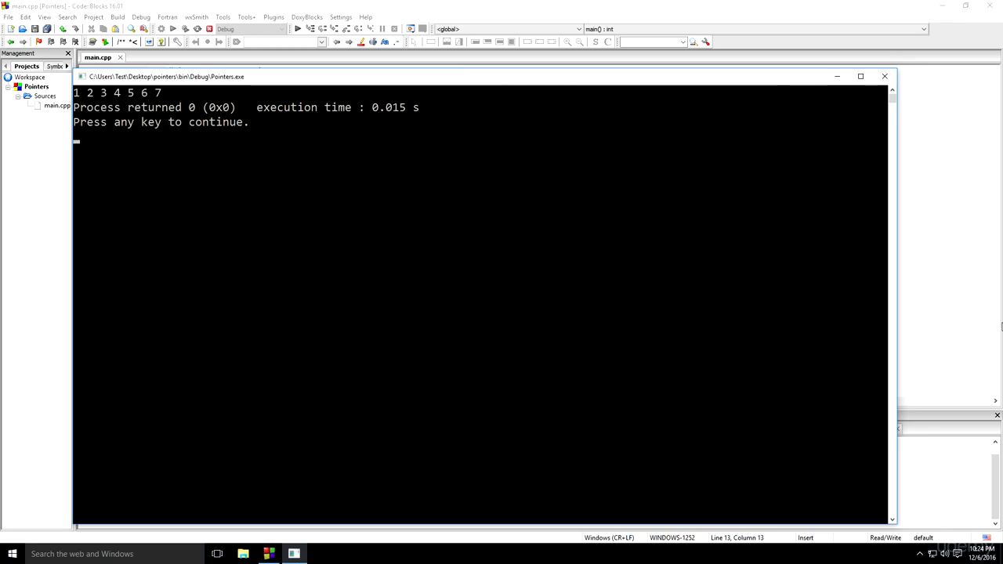
mouse_move(486, 118)
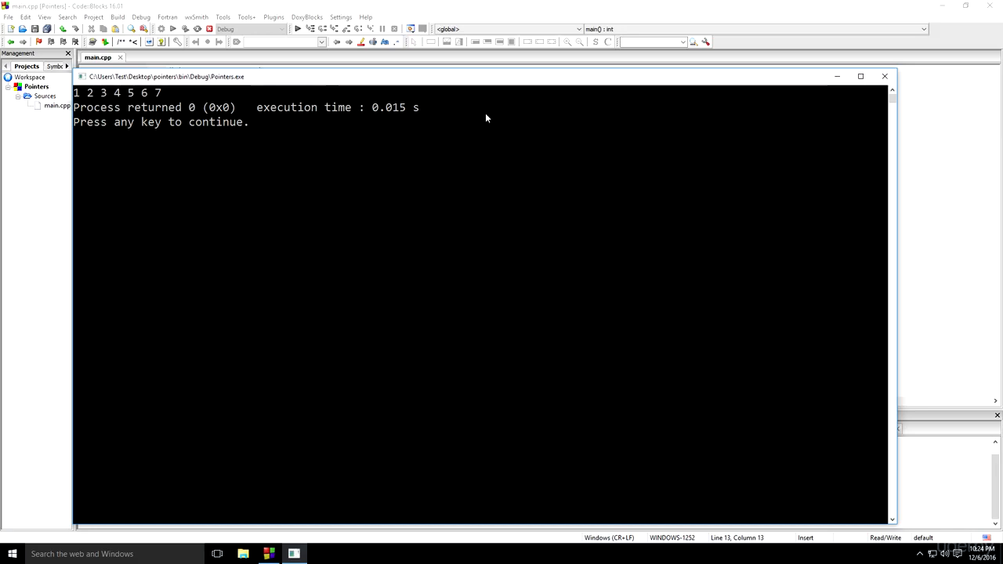
mouse_move(607, 307)
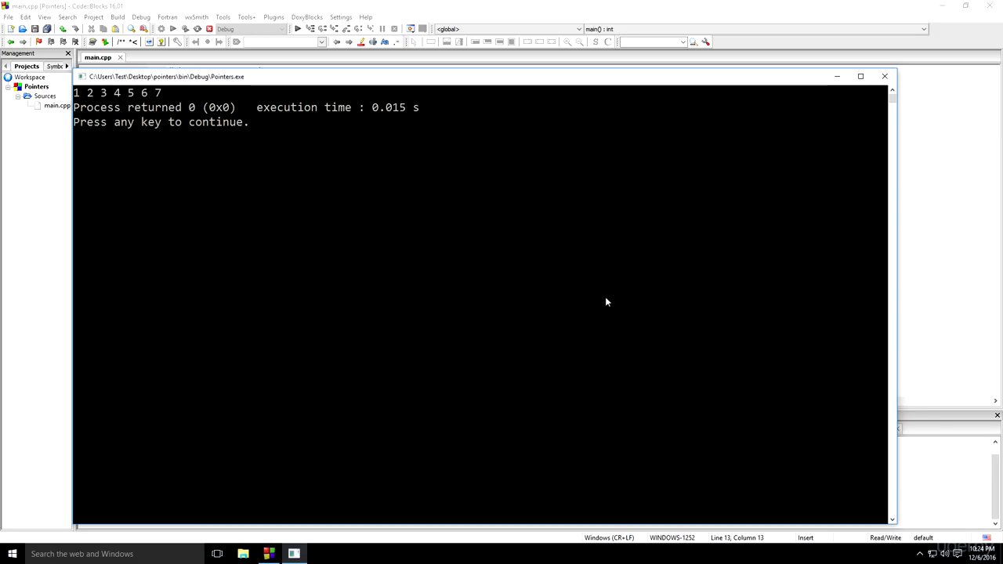
mouse_move(644, 233)
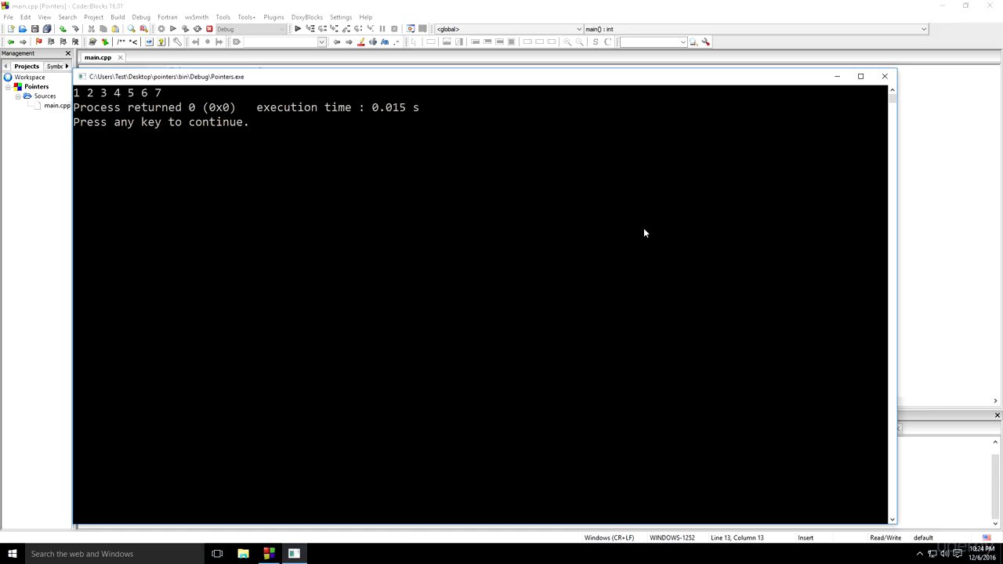
mouse_move(319, 316)
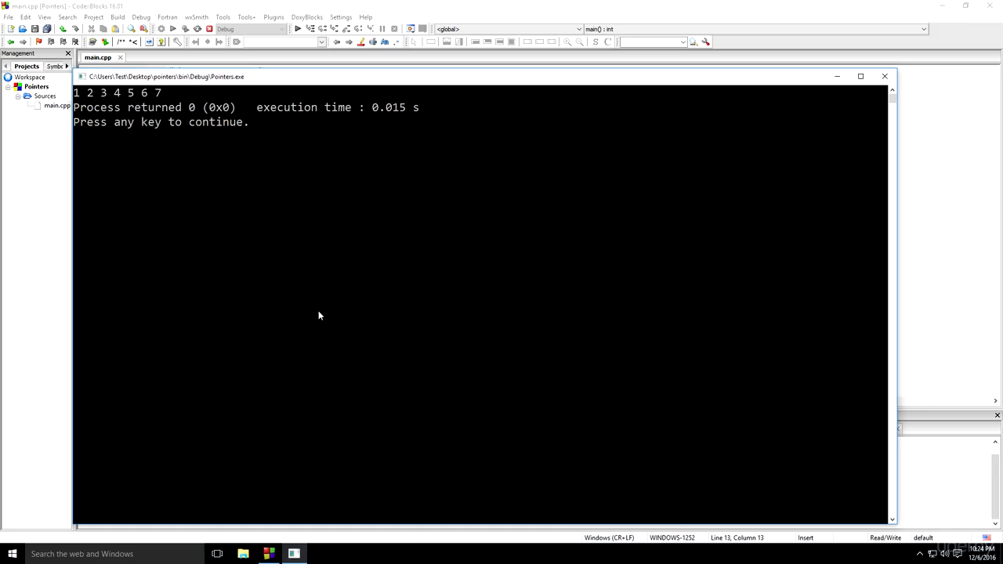